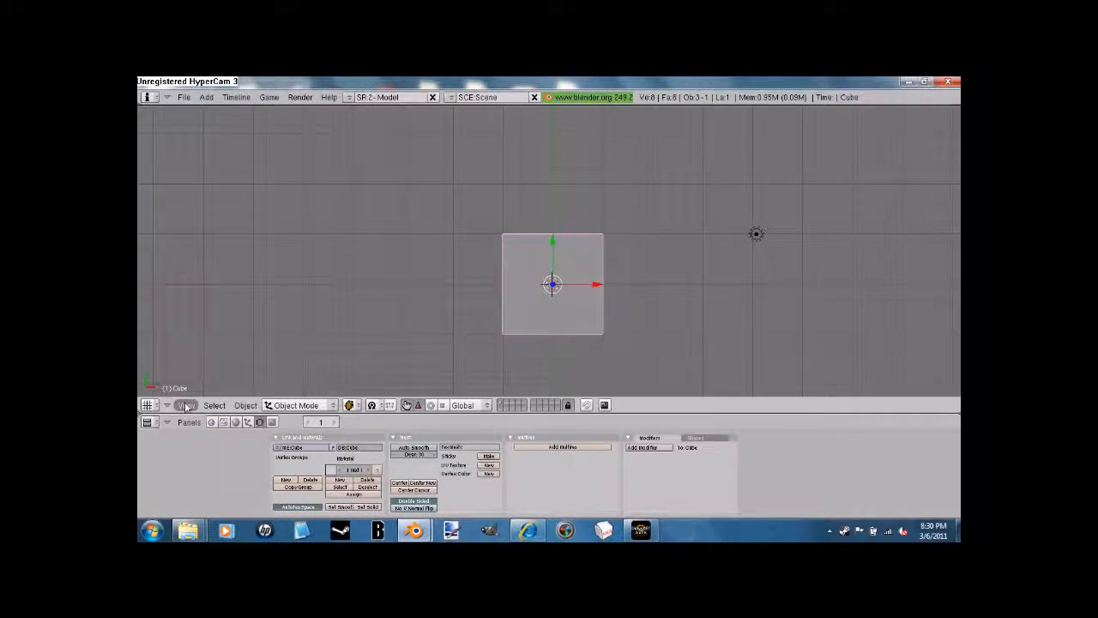
Open the viewport's Background Image panel from the View menu
click(186, 405)
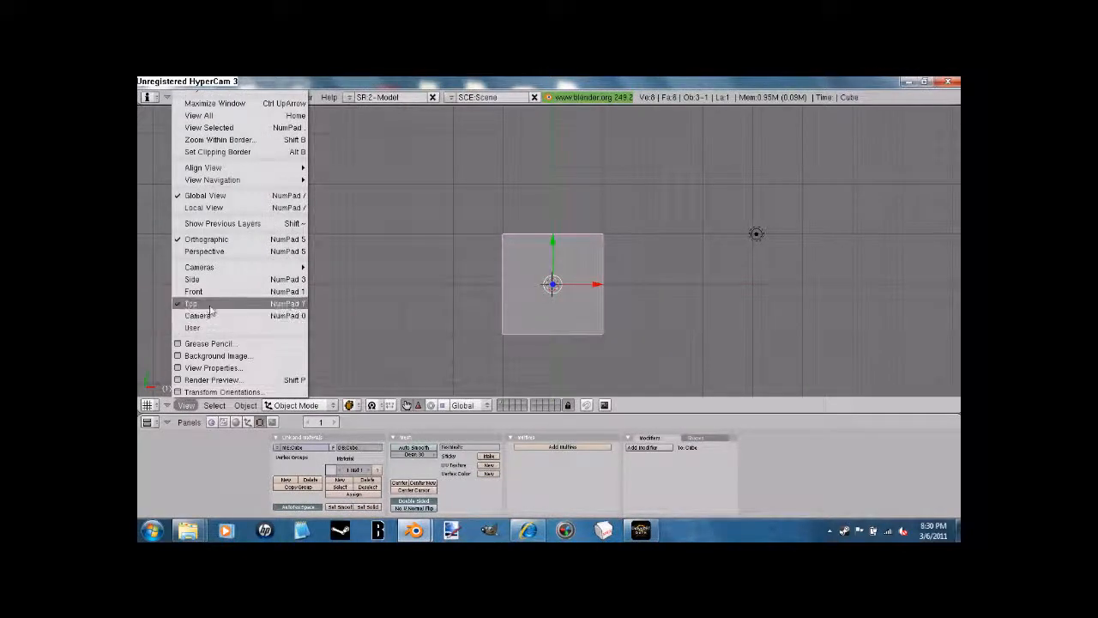
click(218, 355)
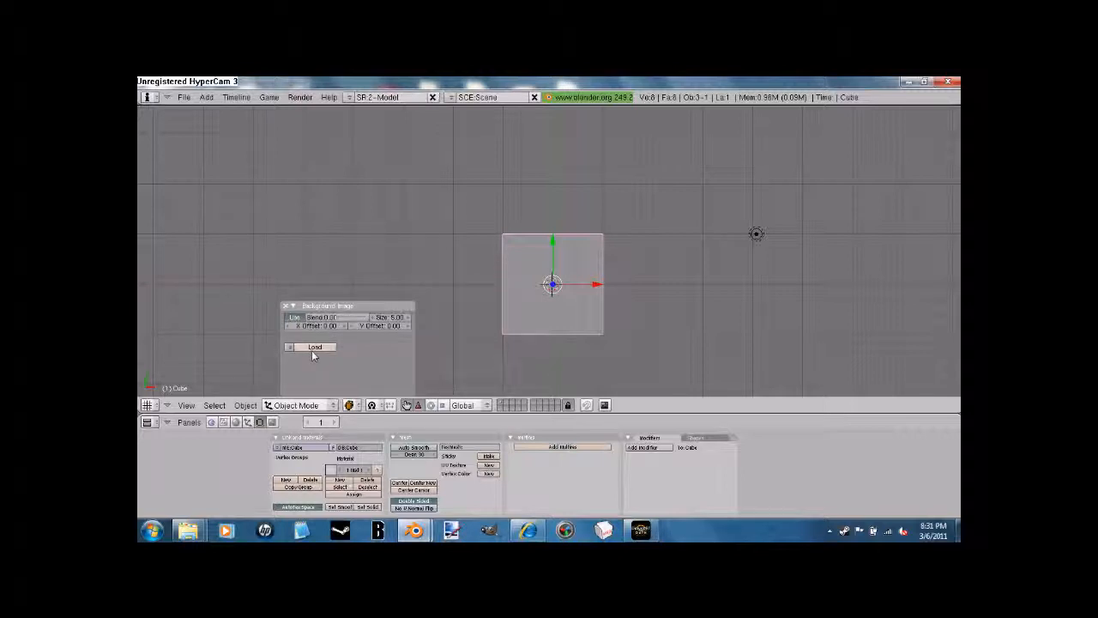
Browse through Users and the home folder to Pictures, and pick Mp40.jpg
click(314, 347)
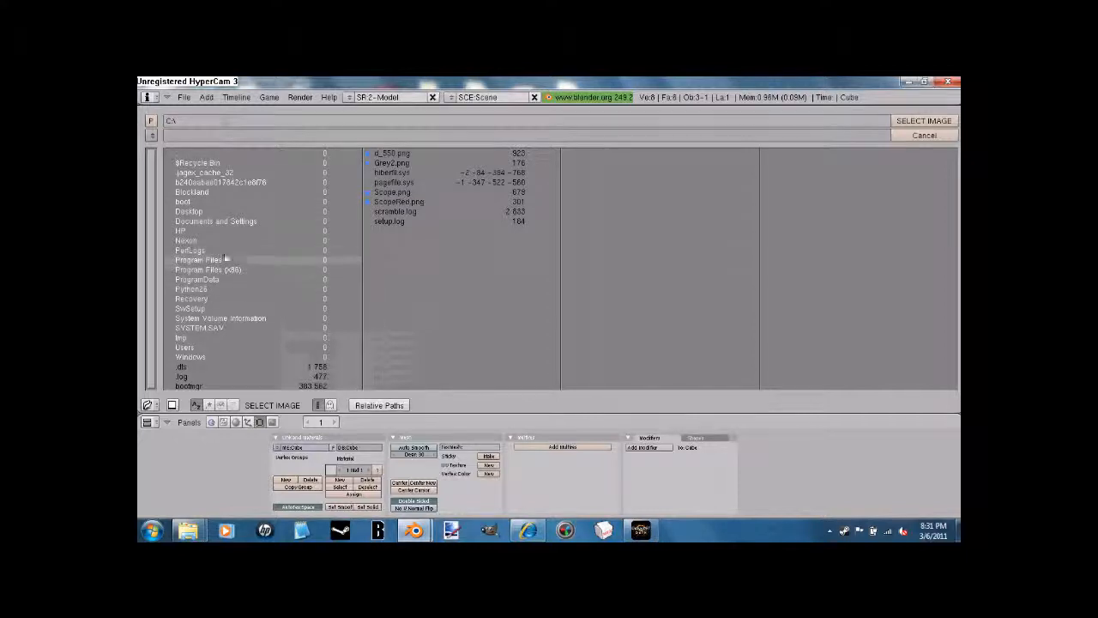
double_click(185, 347)
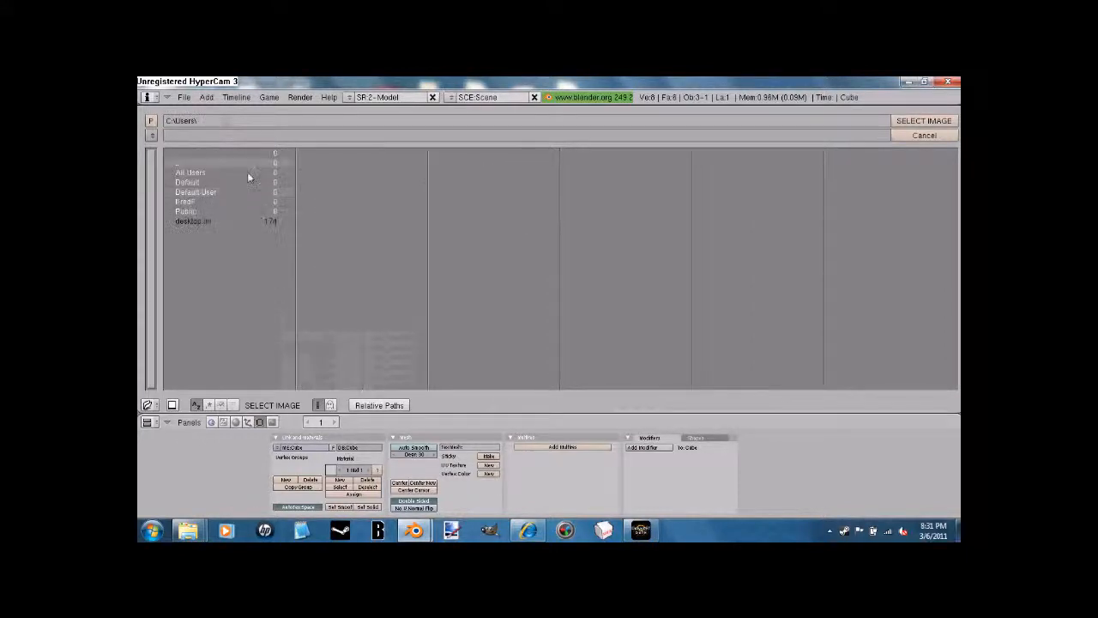
double_click(195, 192)
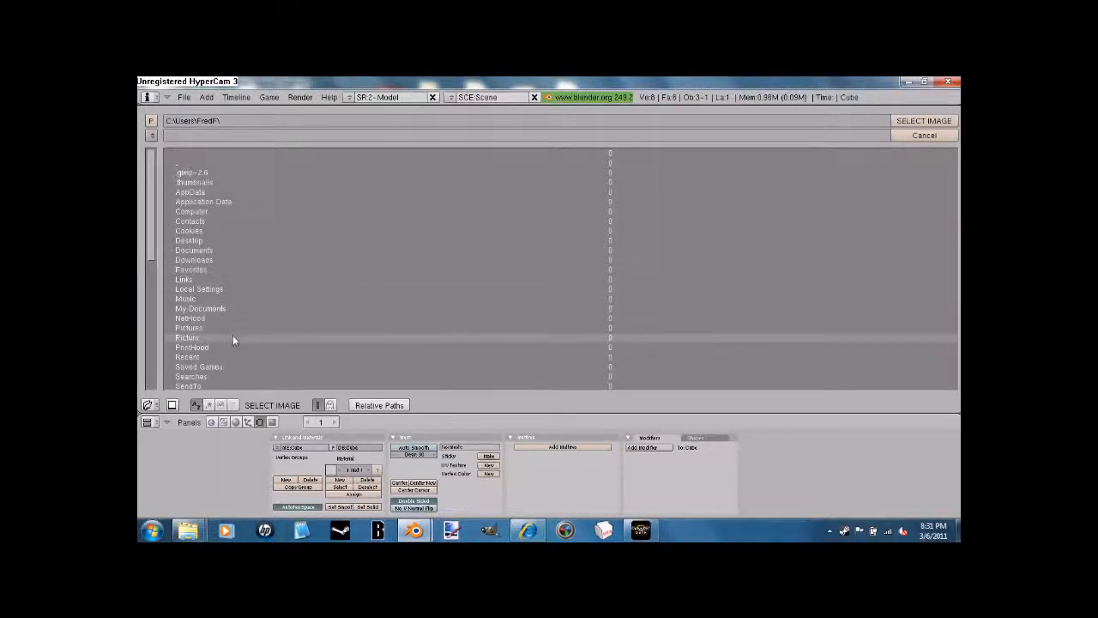
double_click(189, 328)
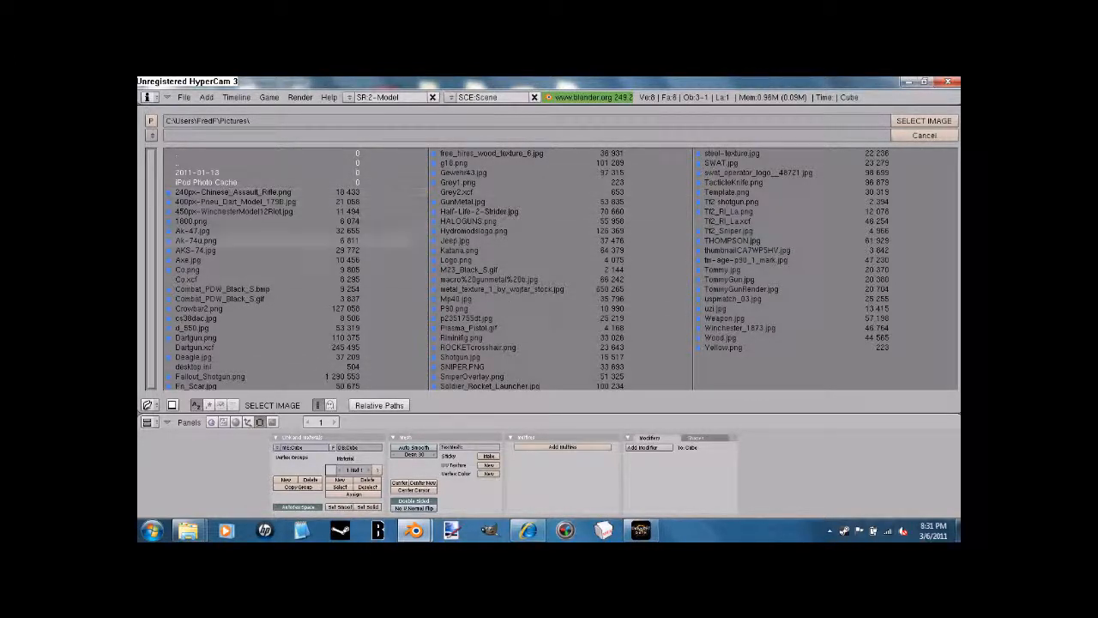
mouse_move(661, 206)
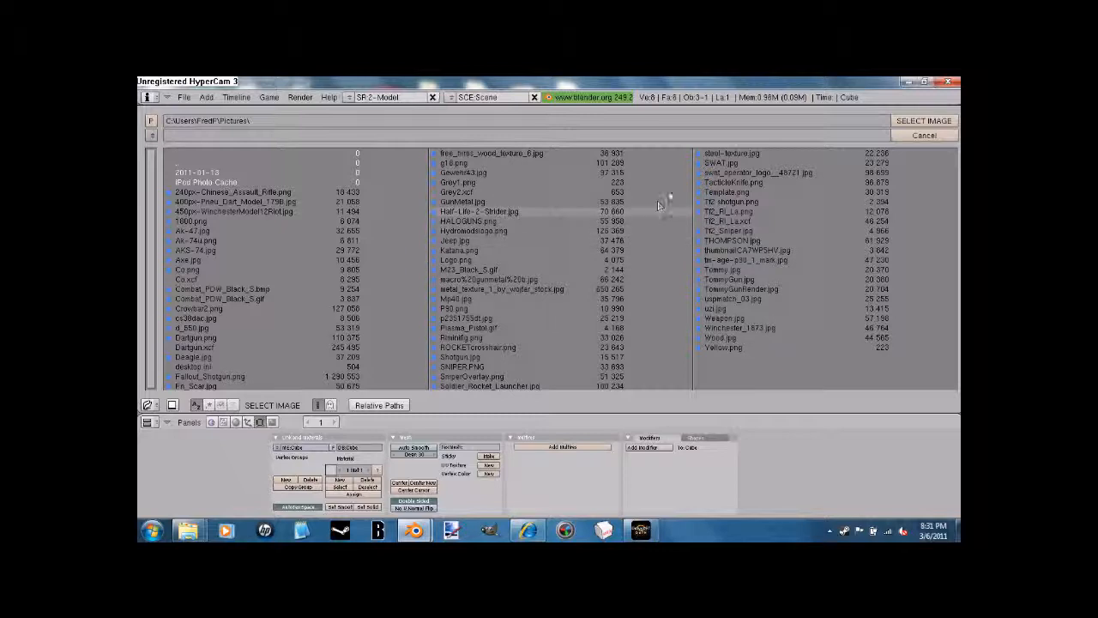
mouse_move(556, 277)
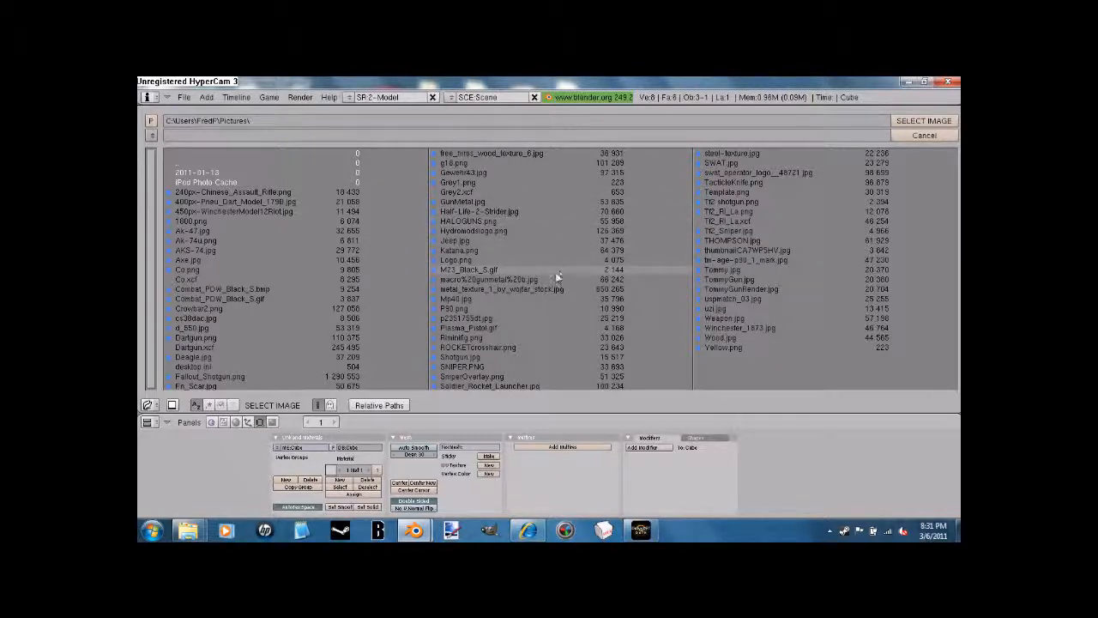
click(461, 299)
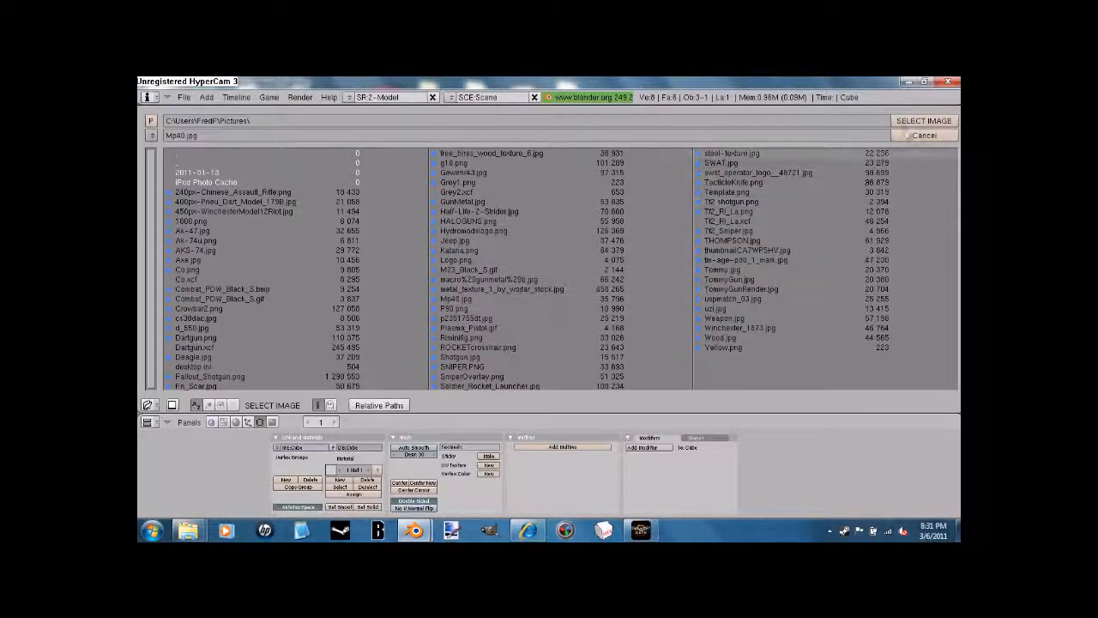
Load Mp40.jpg as the background and select a grip-block corner to reshape
click(924, 120)
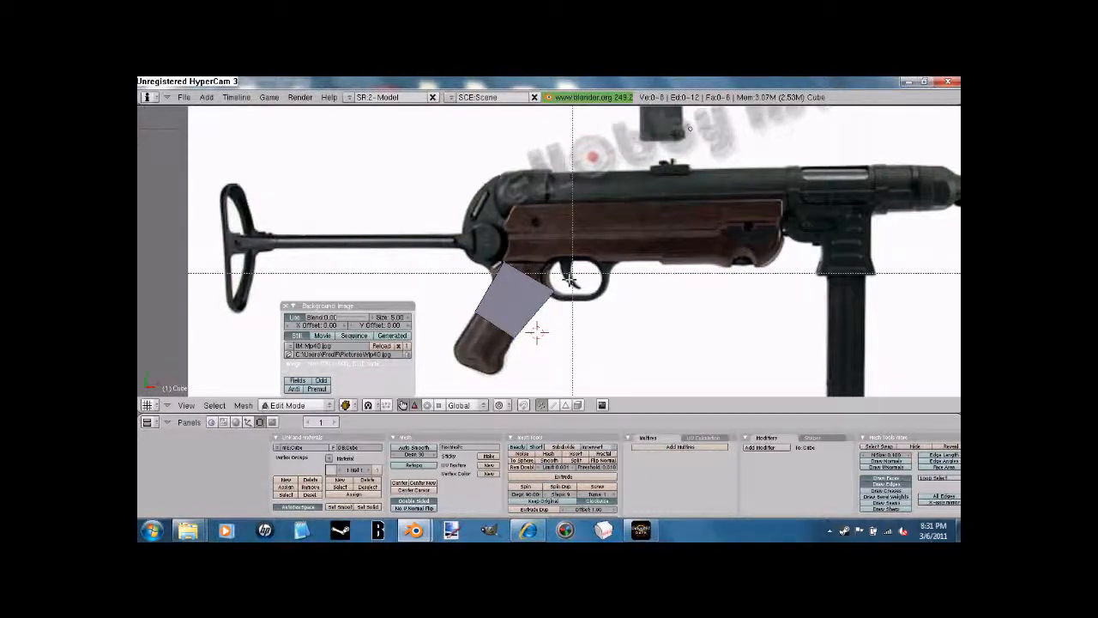
click(556, 292)
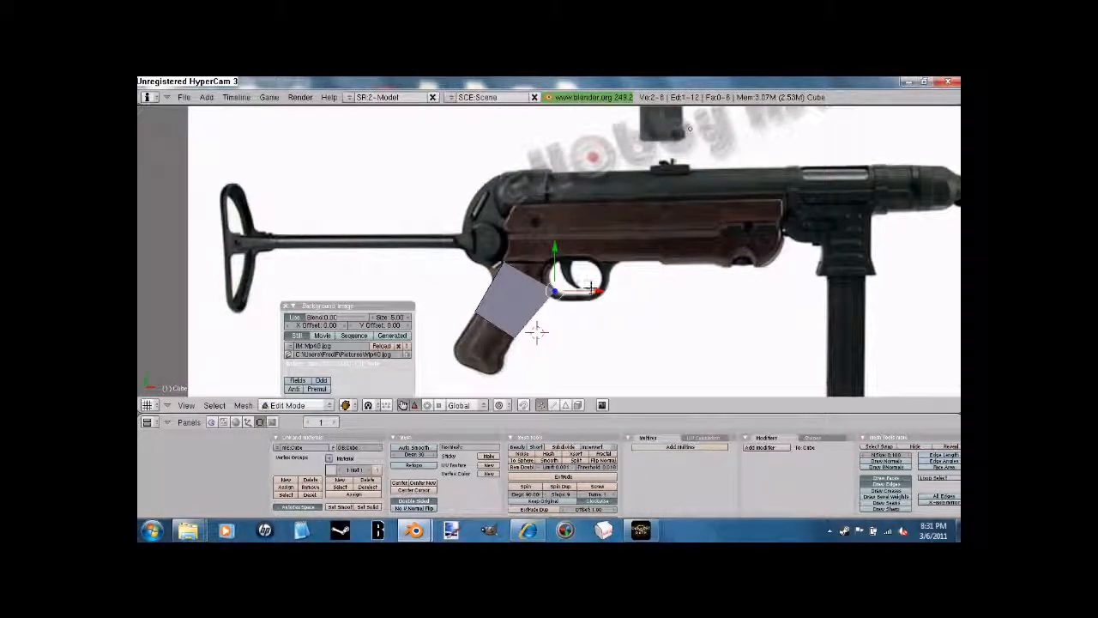
drag(557, 292, 537, 309)
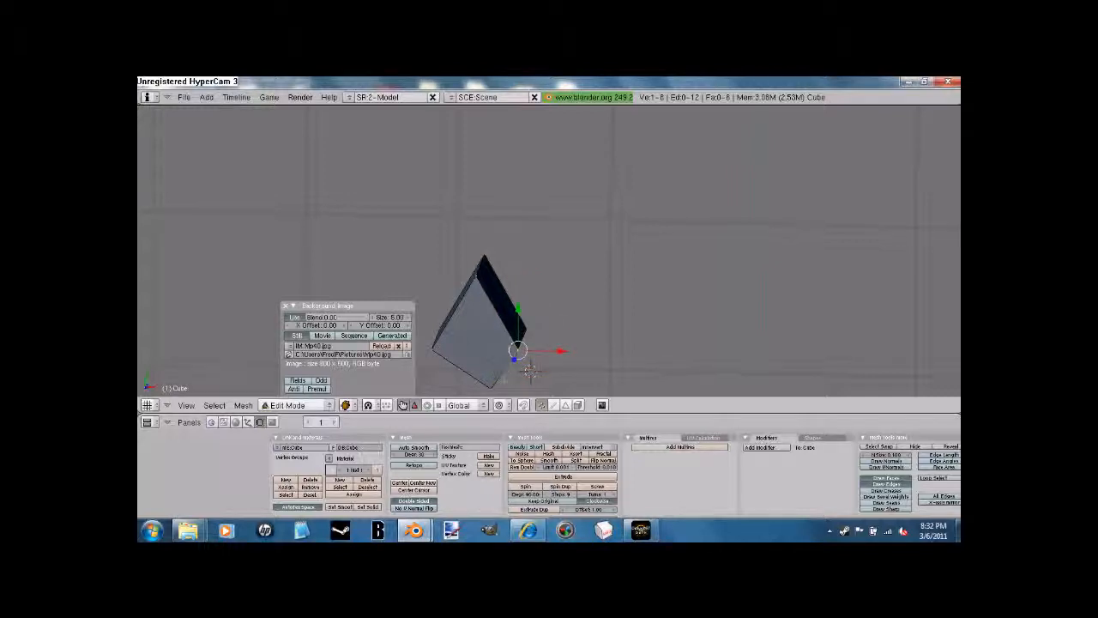
Switch the viewport to the side view over the MP40 photo
click(186, 405)
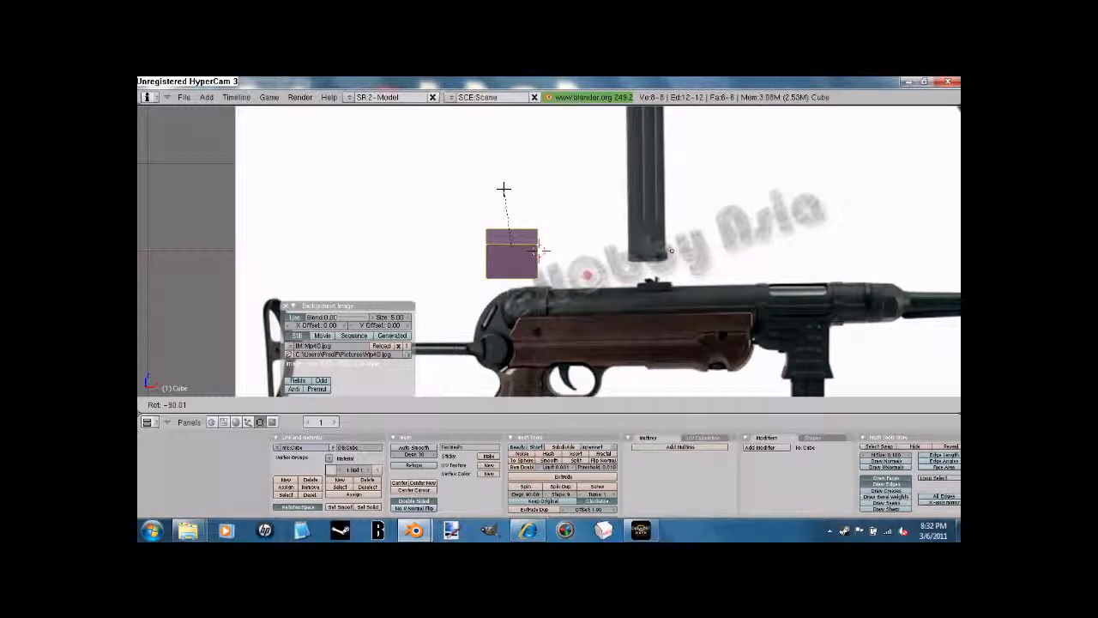
click(186, 405)
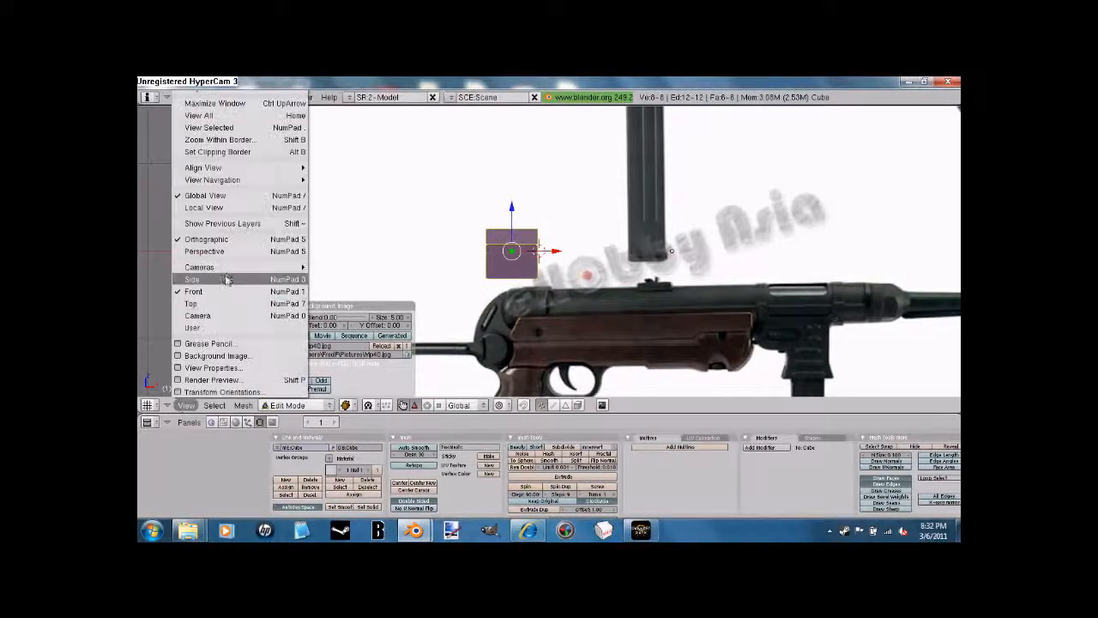
click(192, 279)
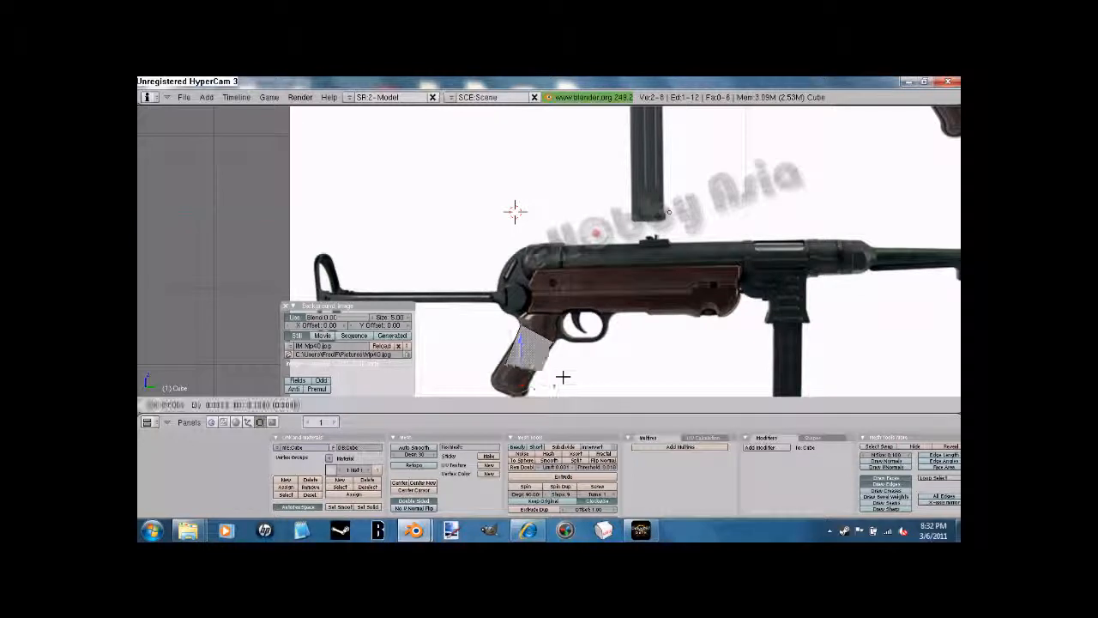
Leave Edit Mode on the grip block, returning to Object Mode
key(Tab)
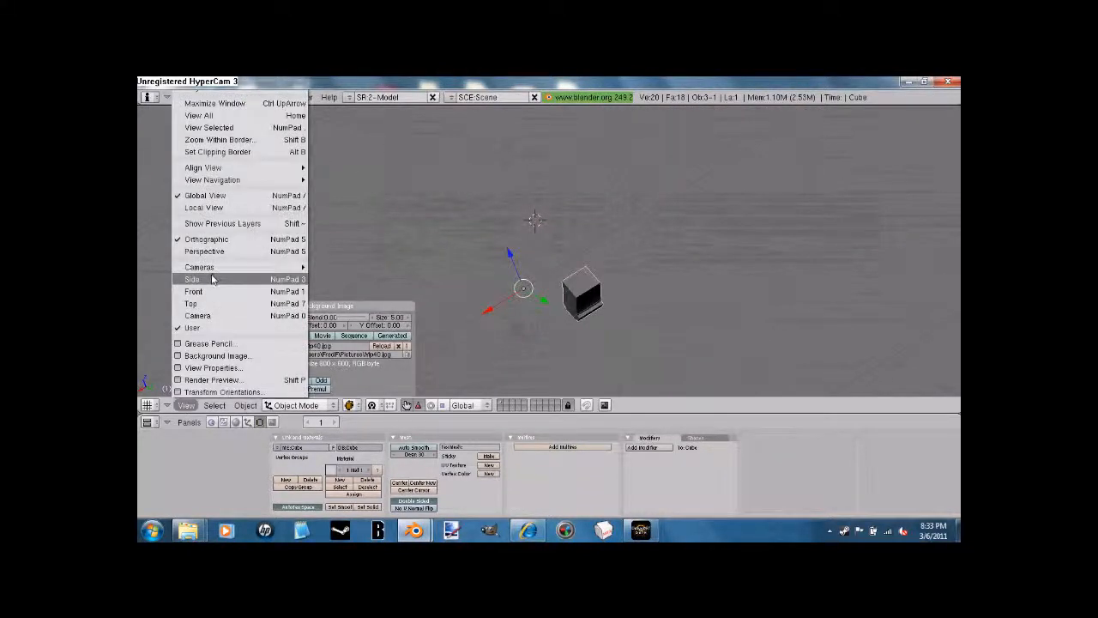
Switch to the side view over the MP40 reference
click(192, 279)
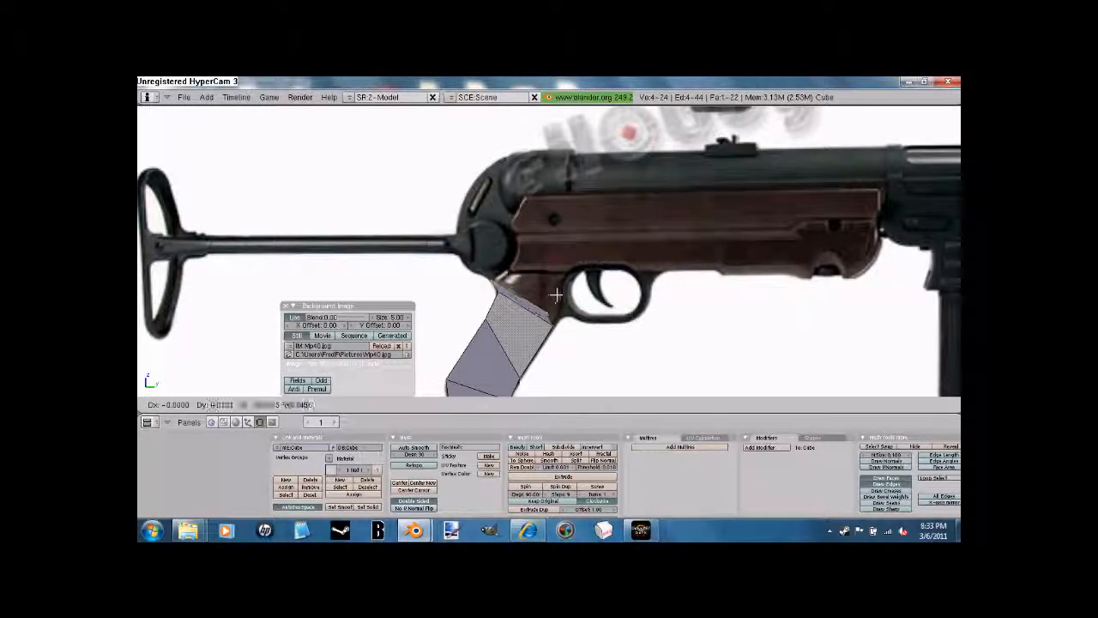
Stretch the grip top to the receiver, then extrude toward the stock and forward
click(547, 313)
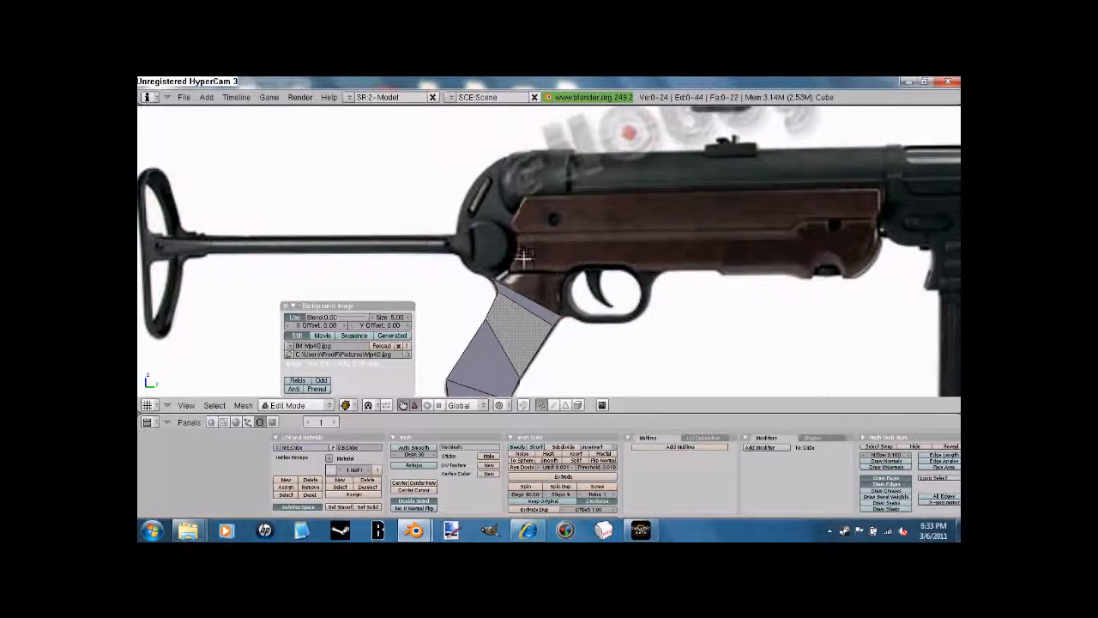
click(493, 279)
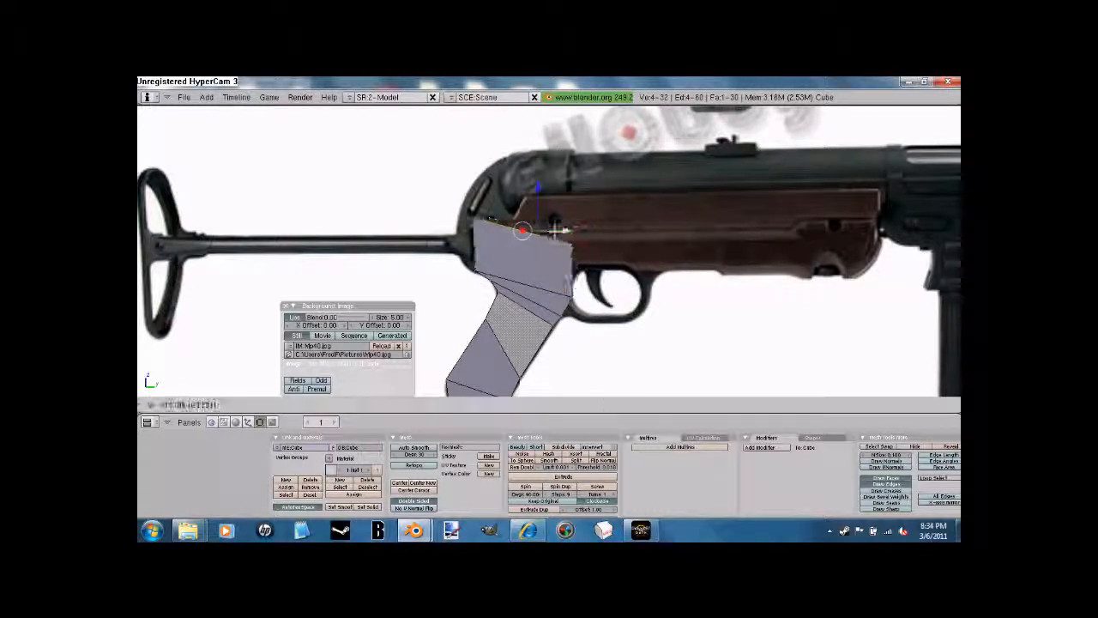
drag(523, 228, 545, 257)
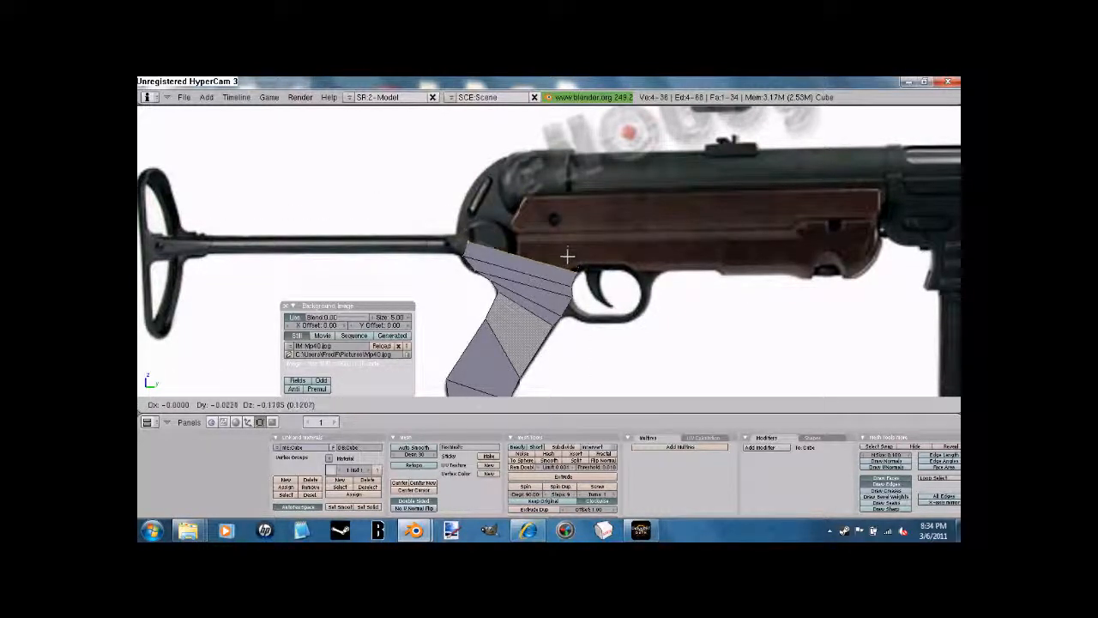
click(468, 242)
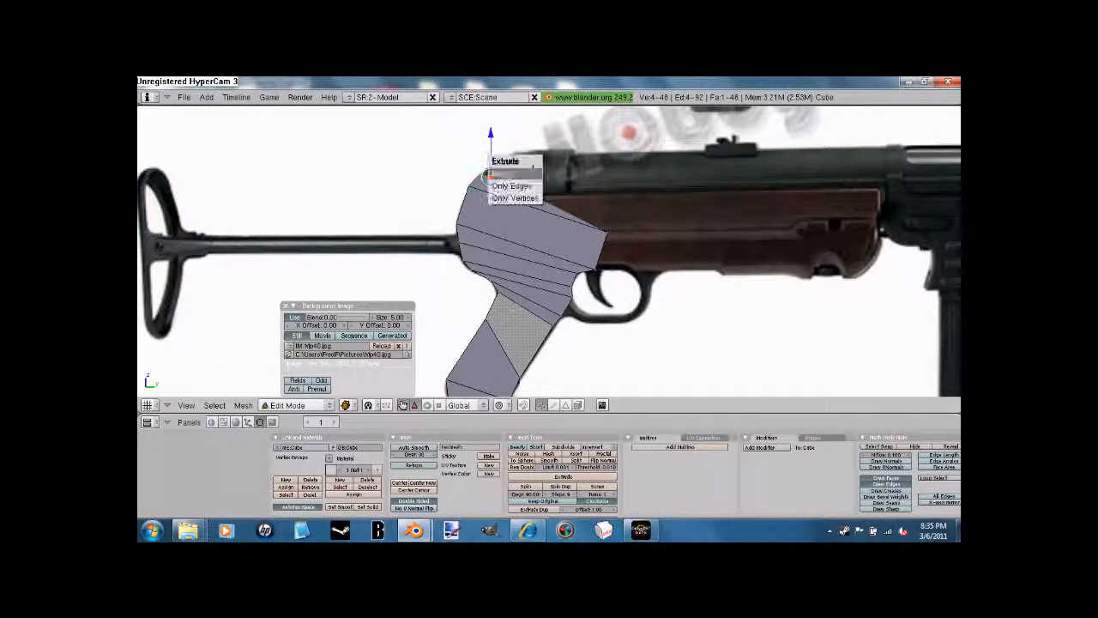
click(511, 186)
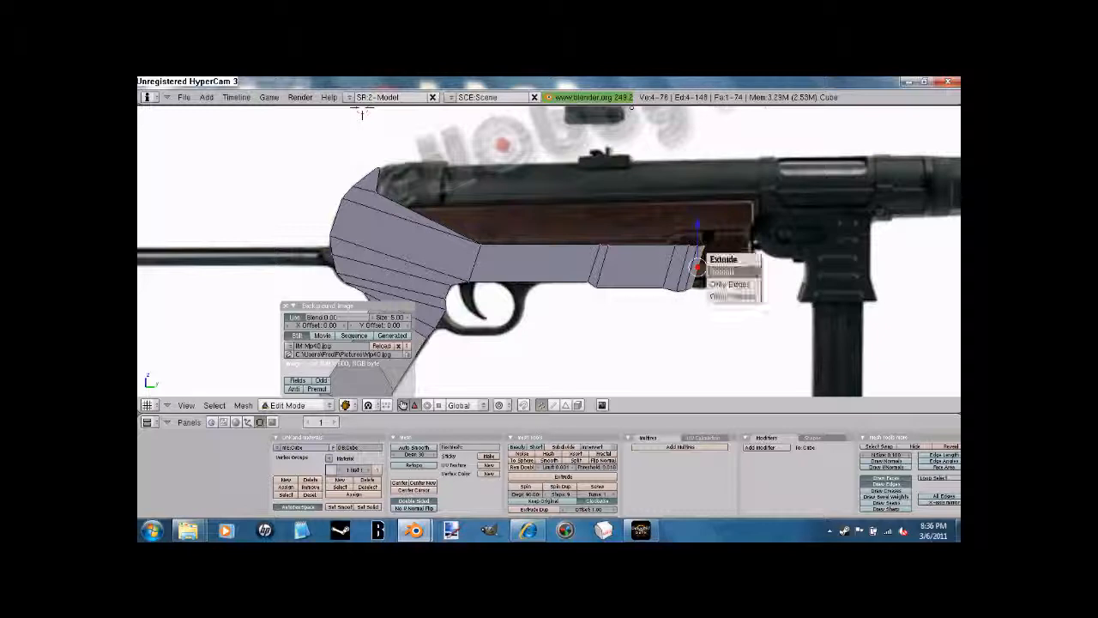
click(723, 260)
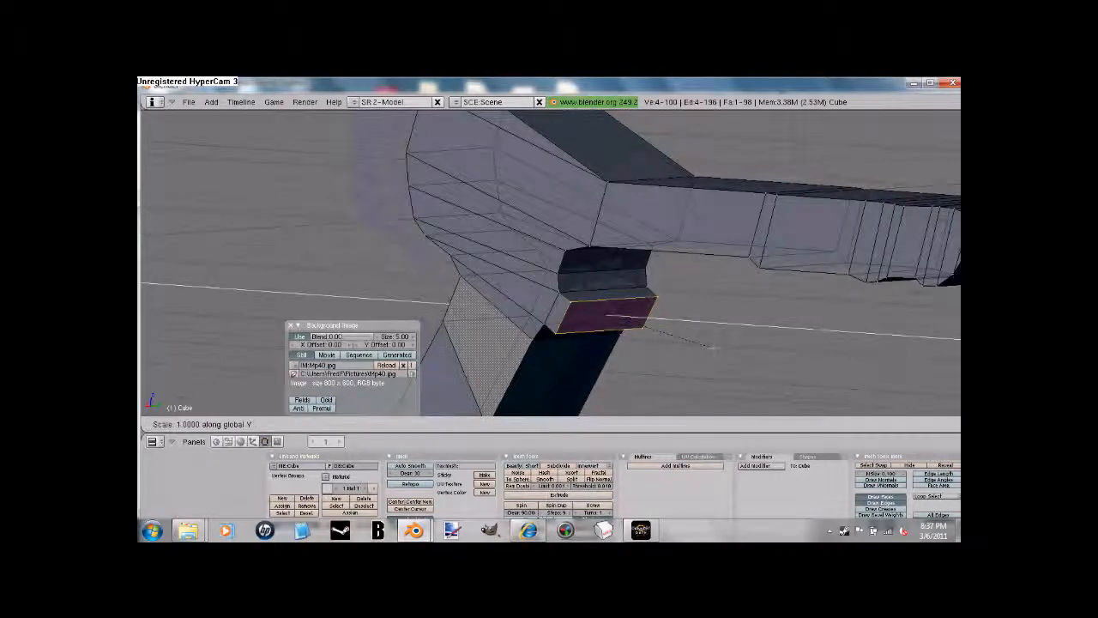
mouse_move(610, 318)
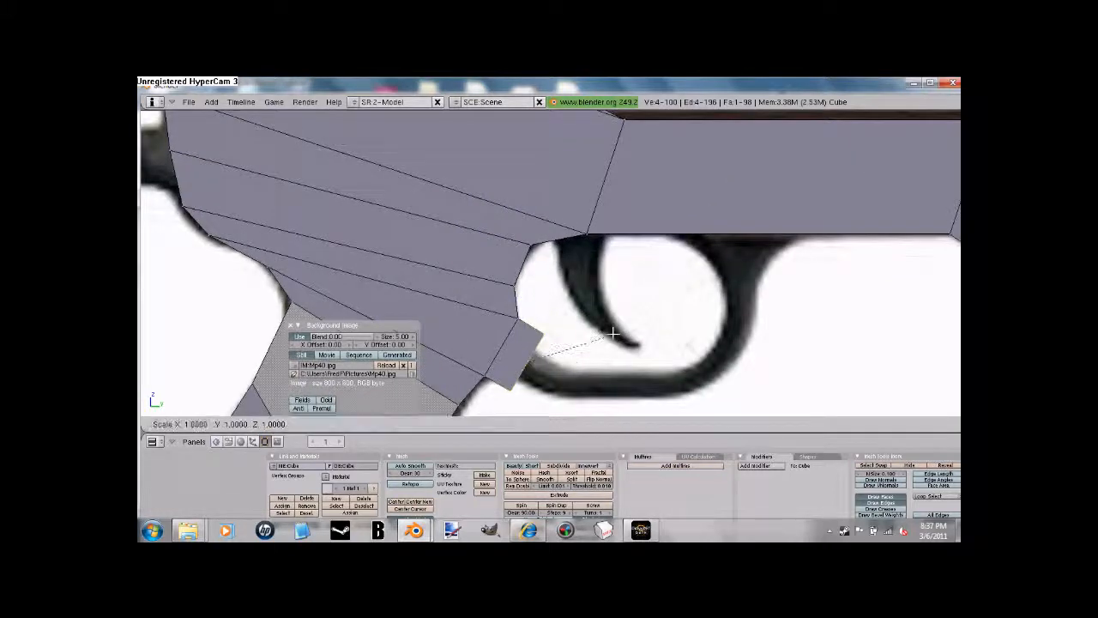
mouse_move(555, 355)
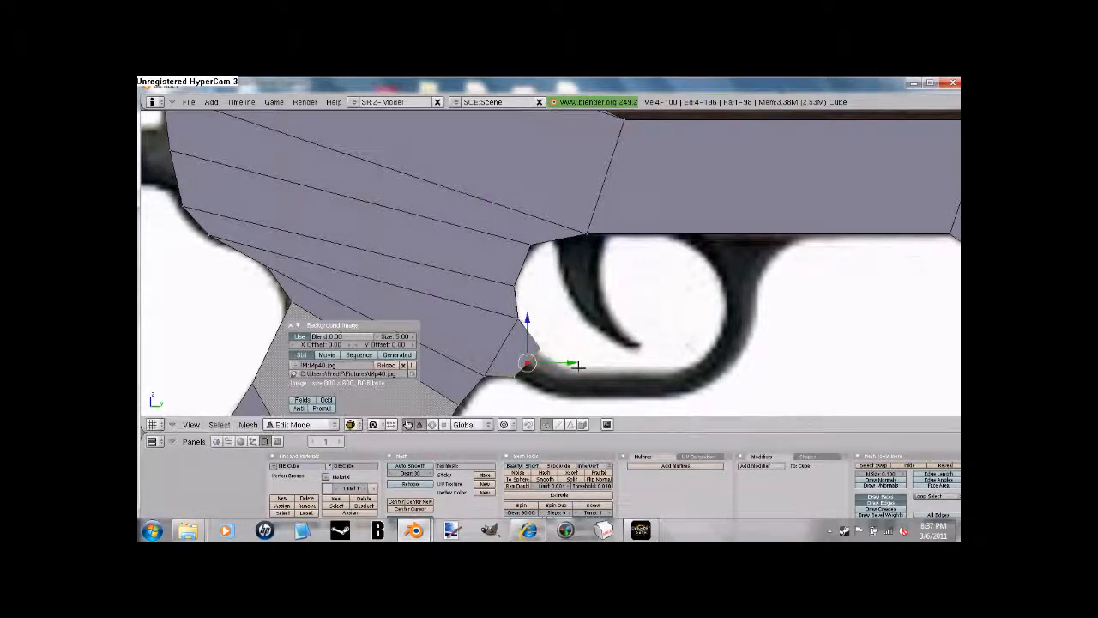
Extrude the guard under the trigger, around its front curve and upward, scaling its top
key(s)
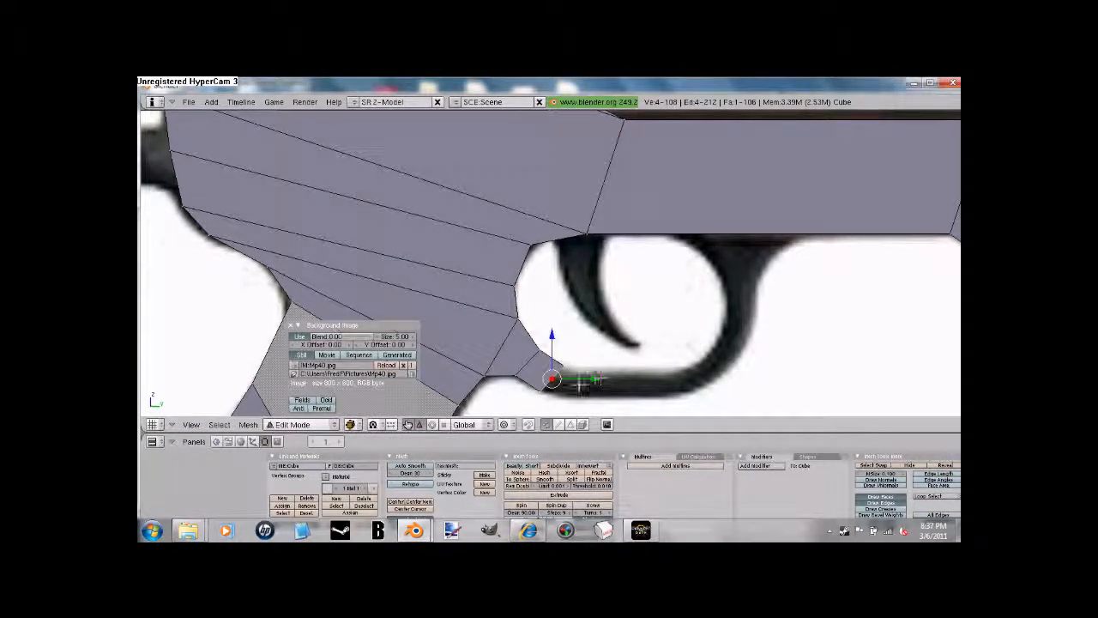
drag(554, 380, 600, 382)
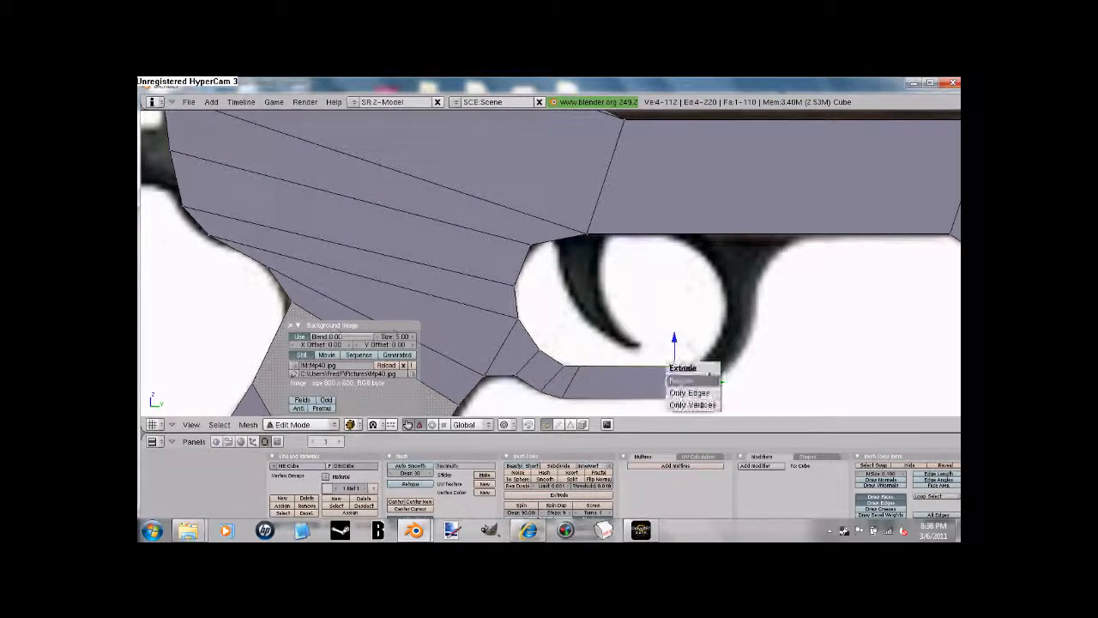
click(690, 392)
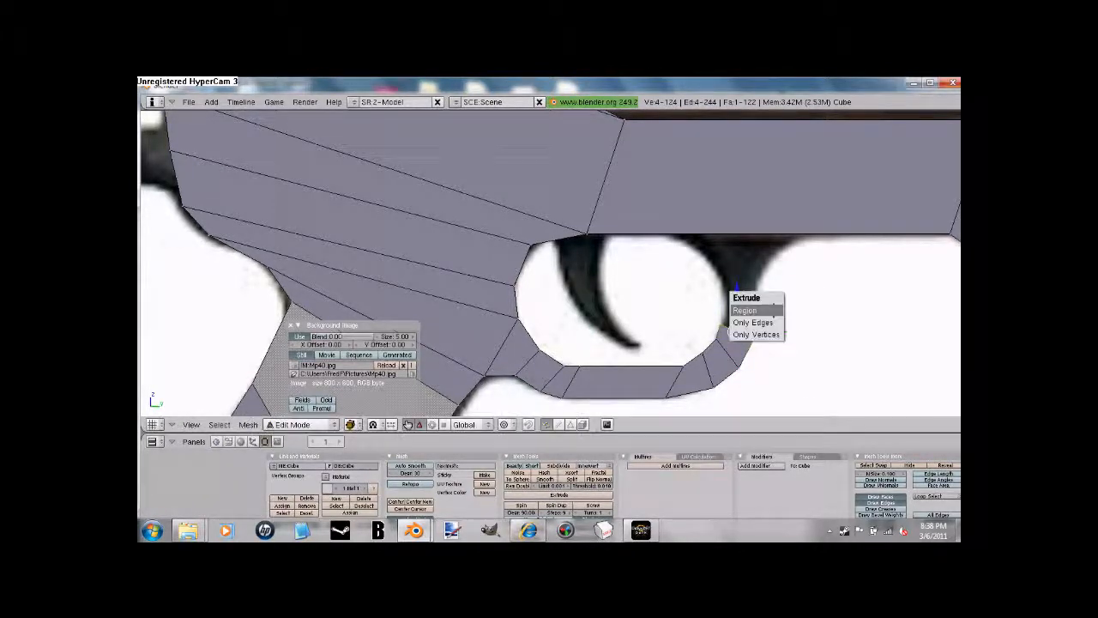
click(745, 310)
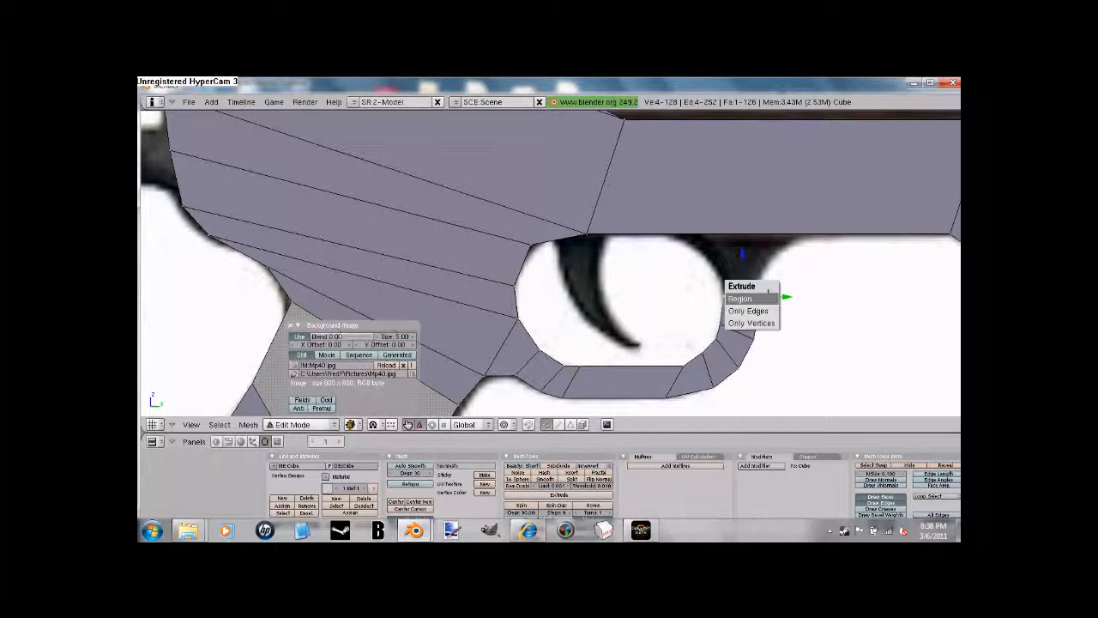
click(739, 299)
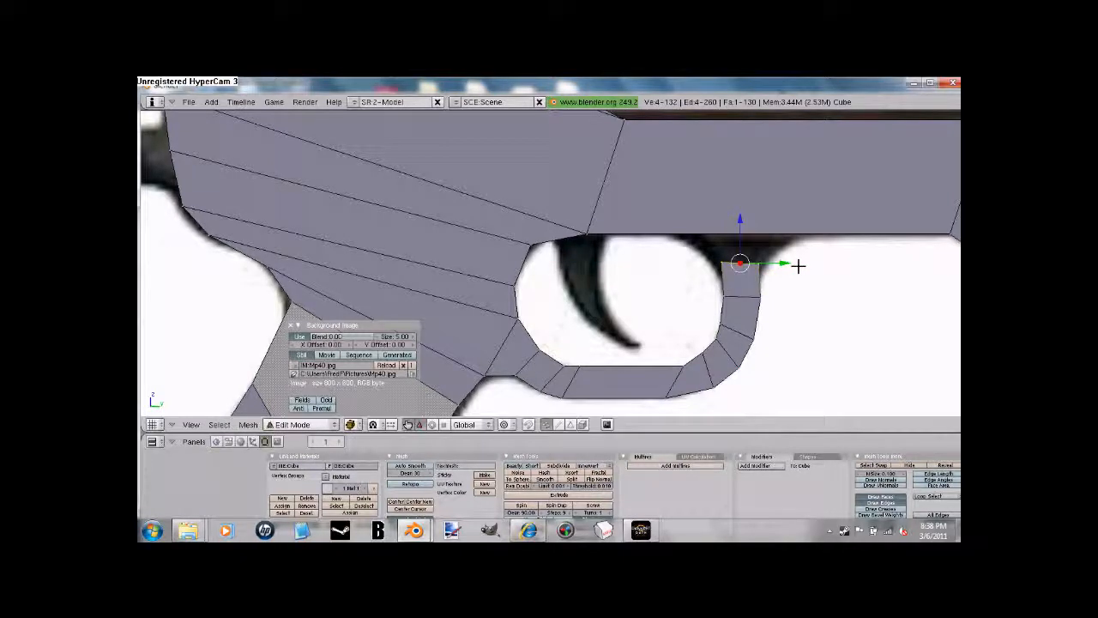
key(s)
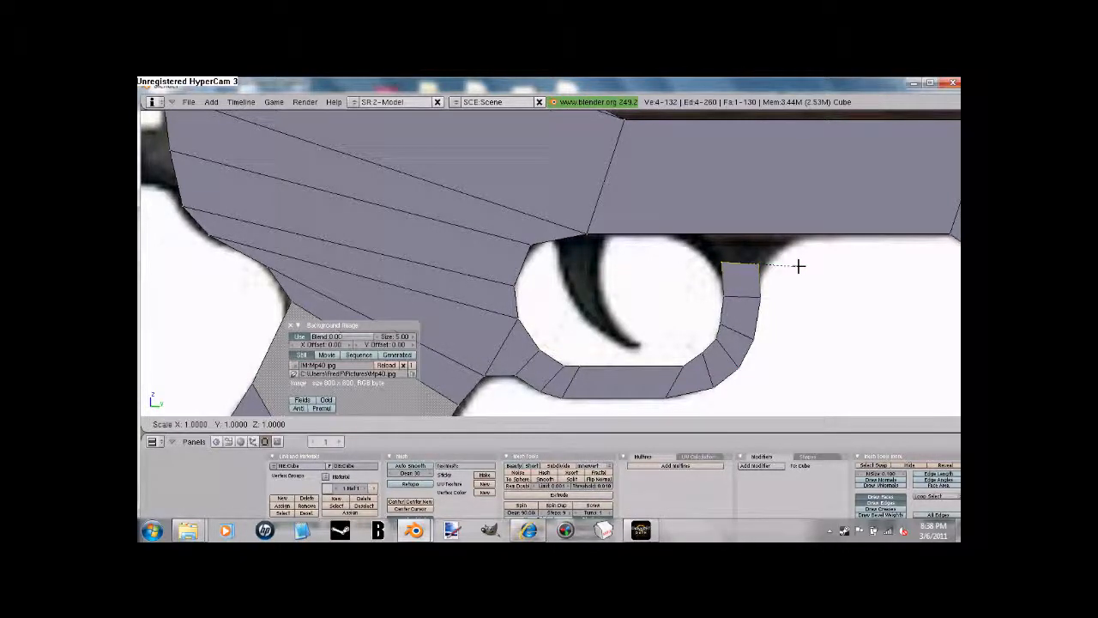
mouse_move(841, 272)
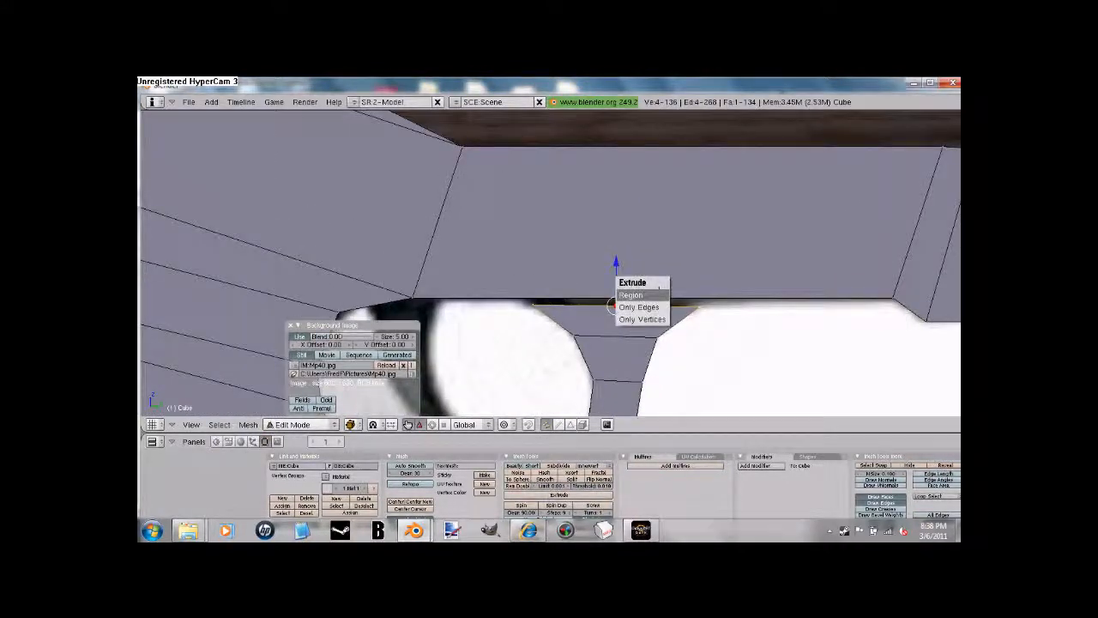
Extrude the guard top into the receiver, delete the overlapping edges, and exit Edit Mode
click(631, 296)
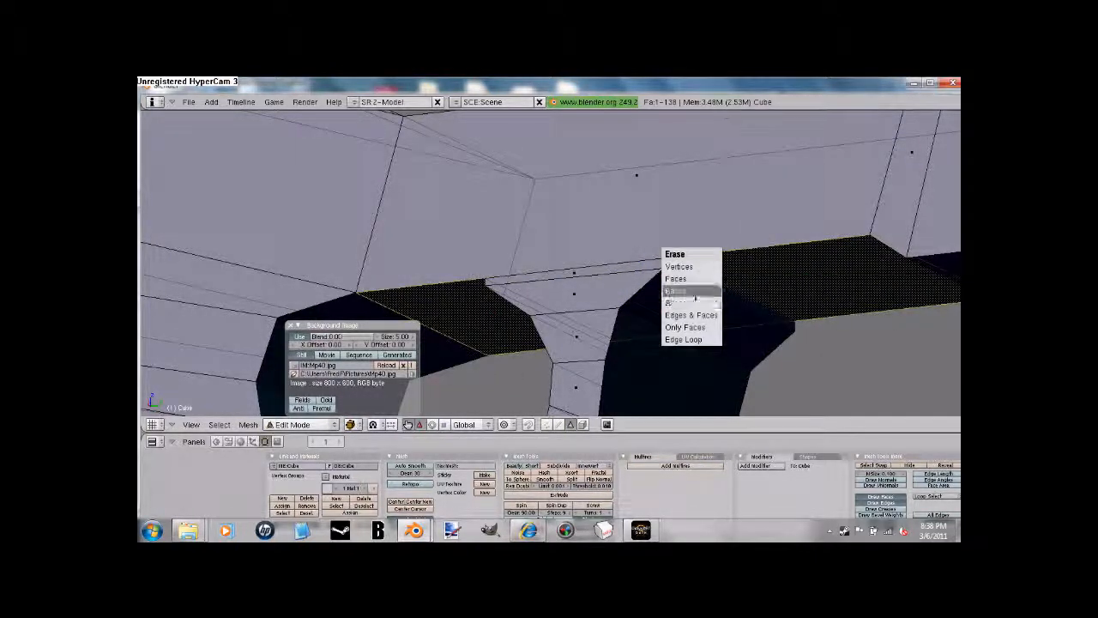
click(677, 278)
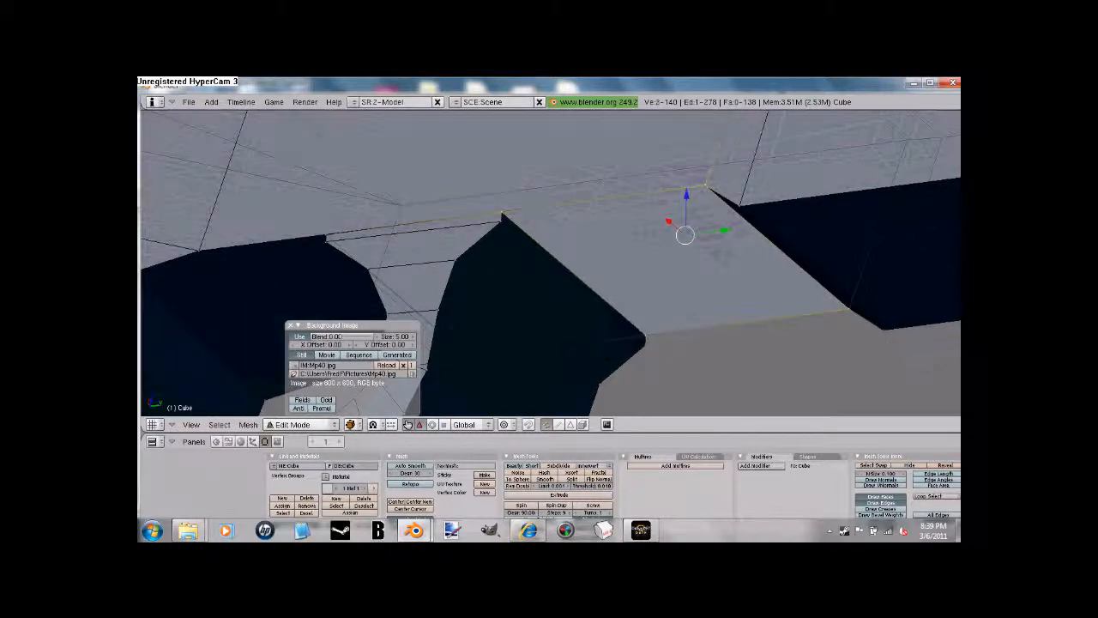
key(Tab)
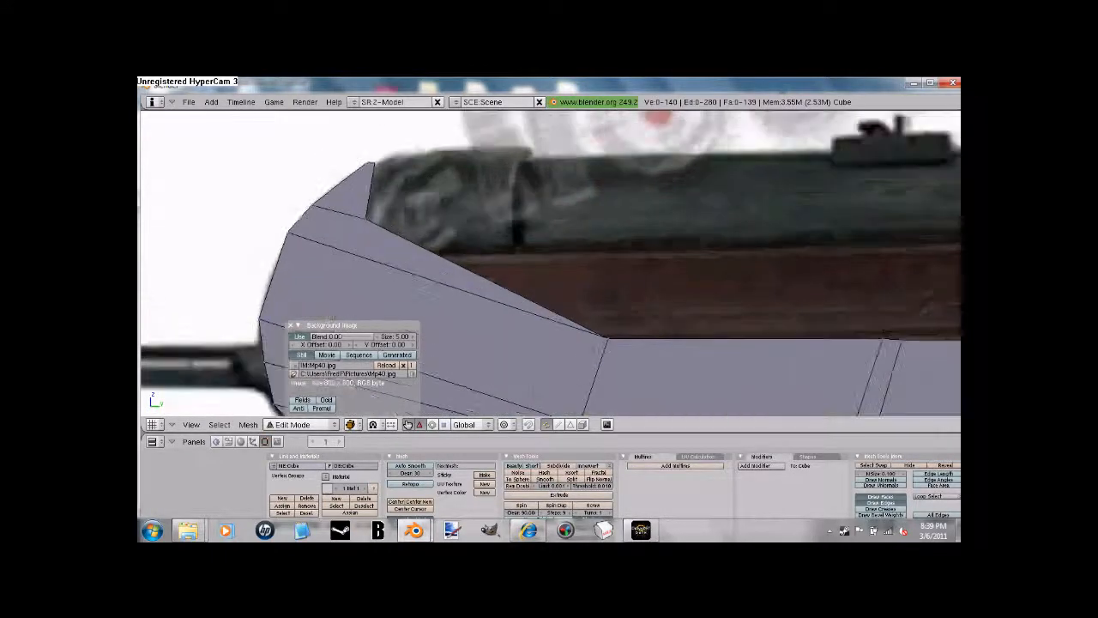
Extrude the lower receiver's front edge forward and pick a top vertex to realign
click(608, 339)
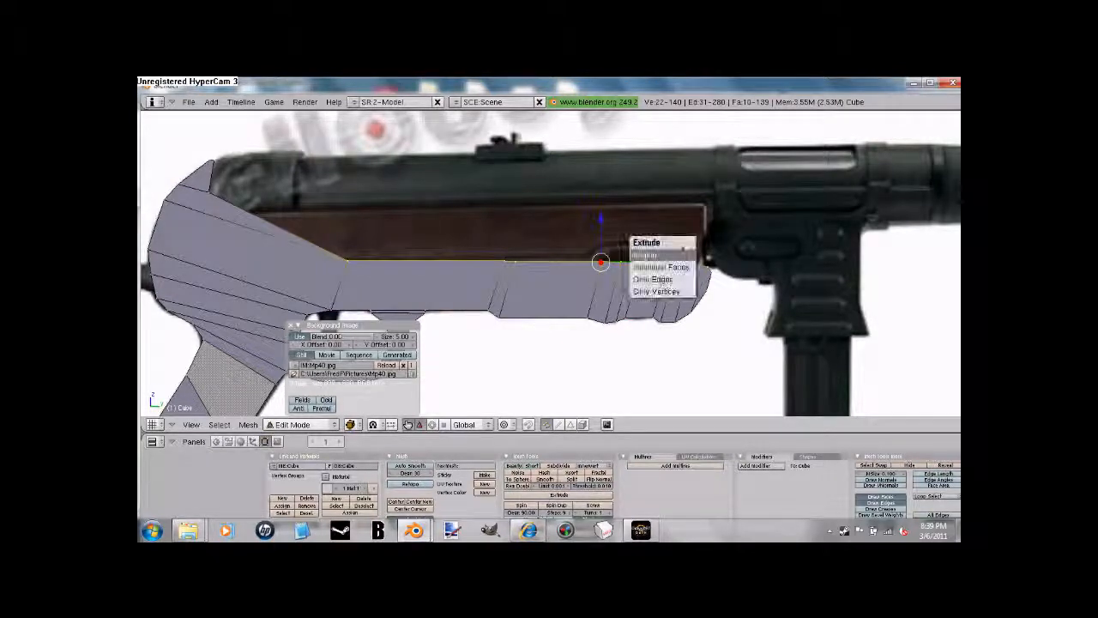
click(644, 255)
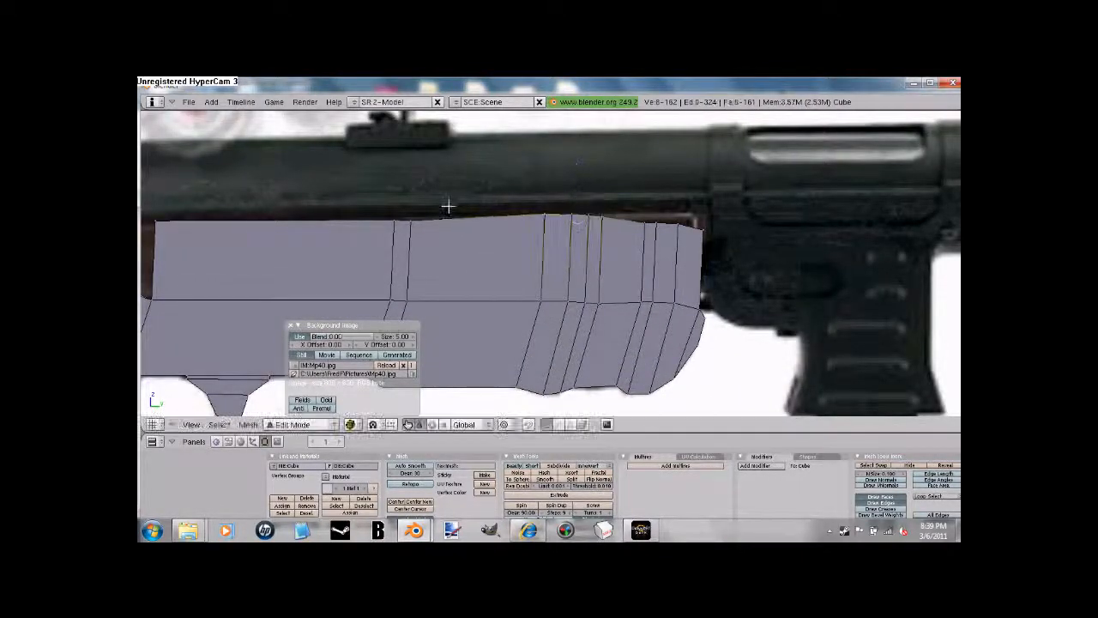
click(410, 221)
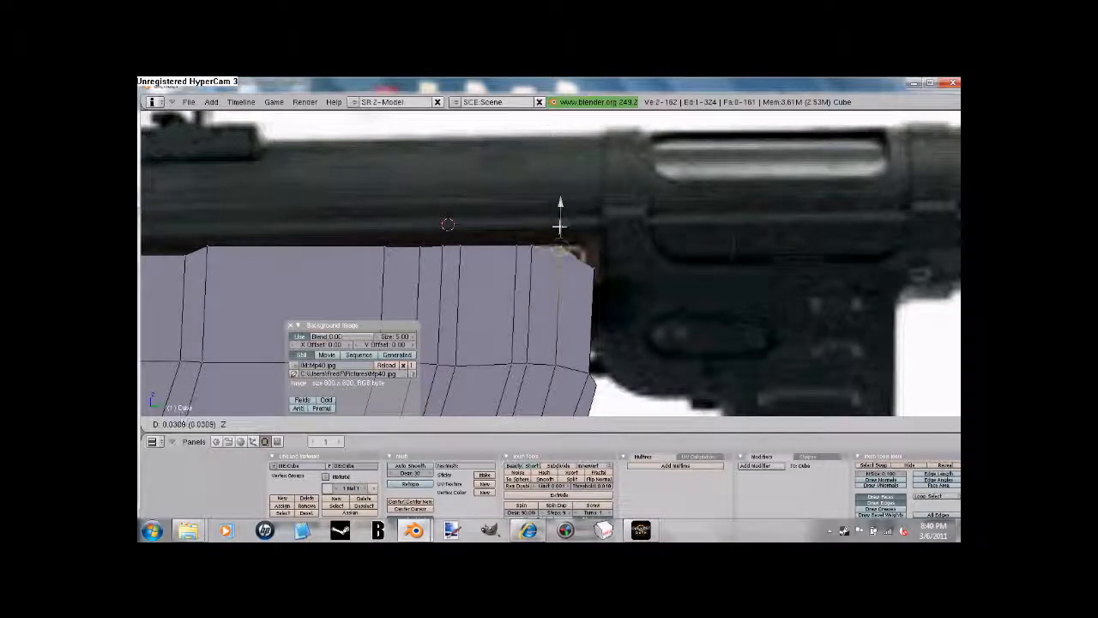
mouse_move(558, 245)
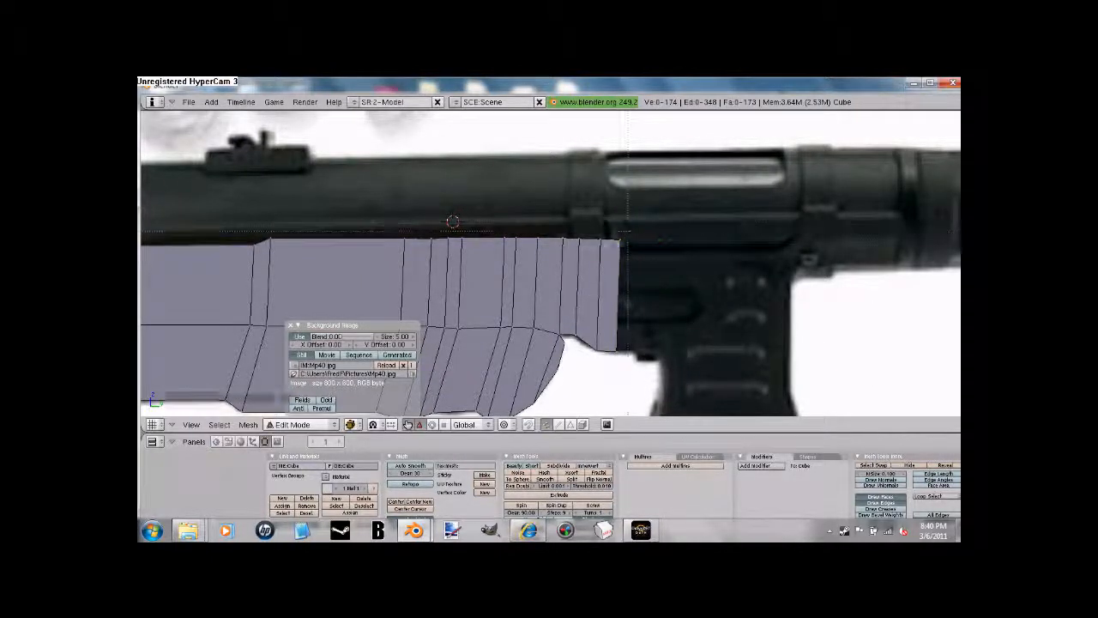
Extrude the receiver's bottom front region and scale it into the housing's flared lower lip
click(619, 251)
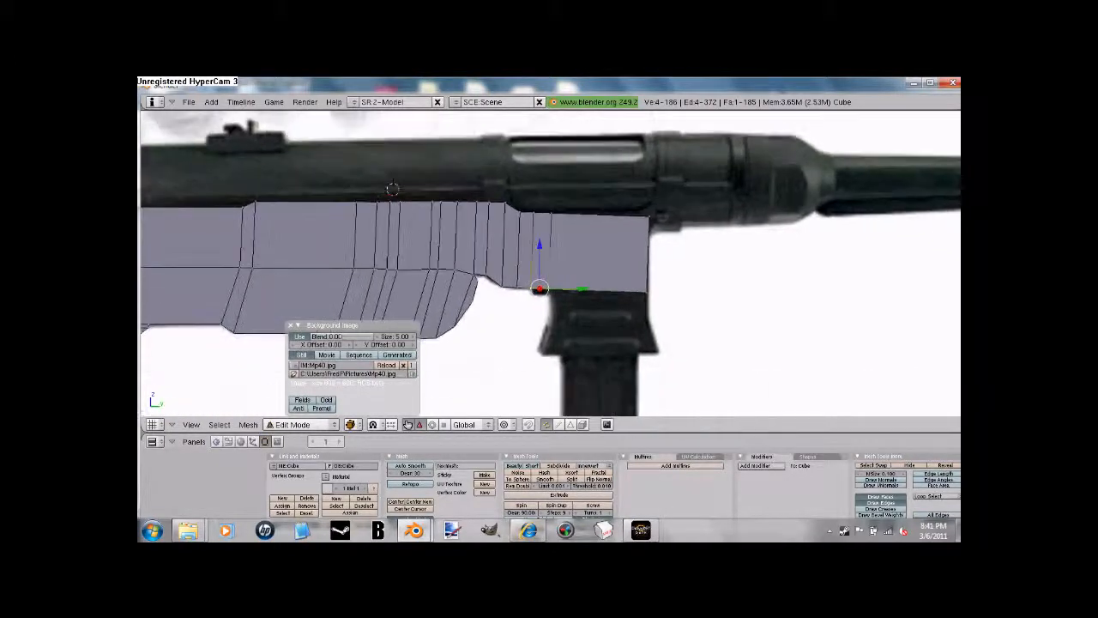
click(539, 290)
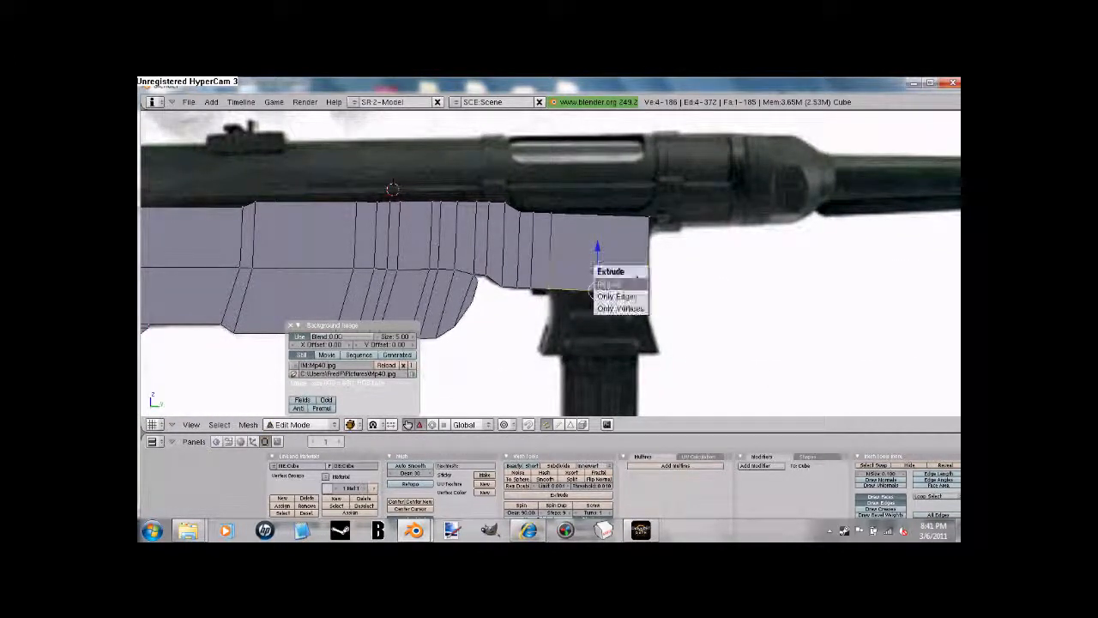
click(610, 271)
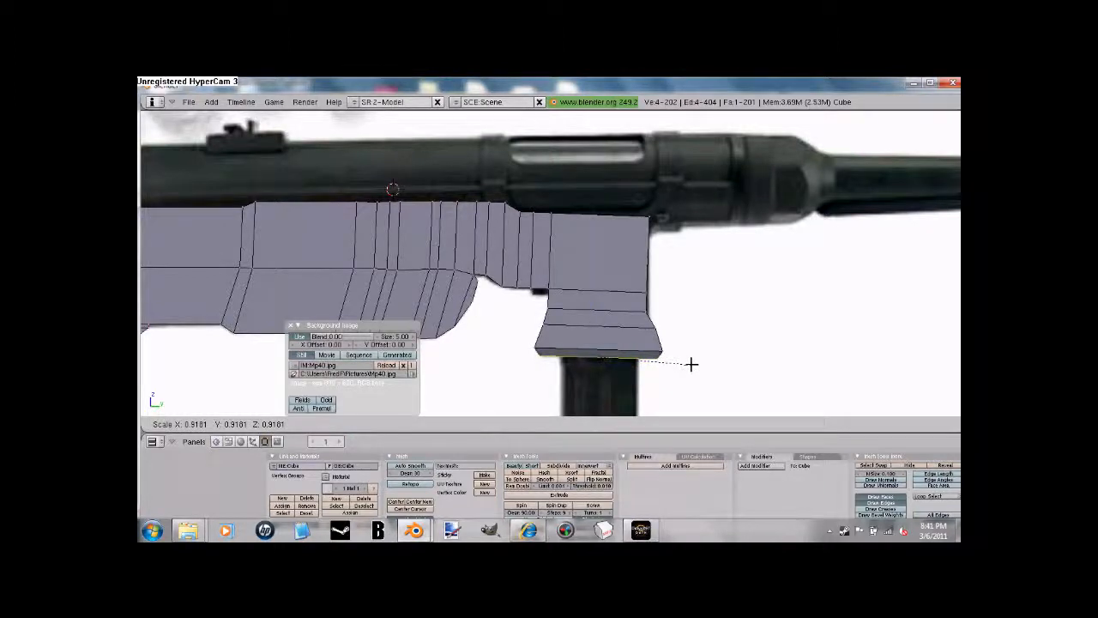
key(Tab)
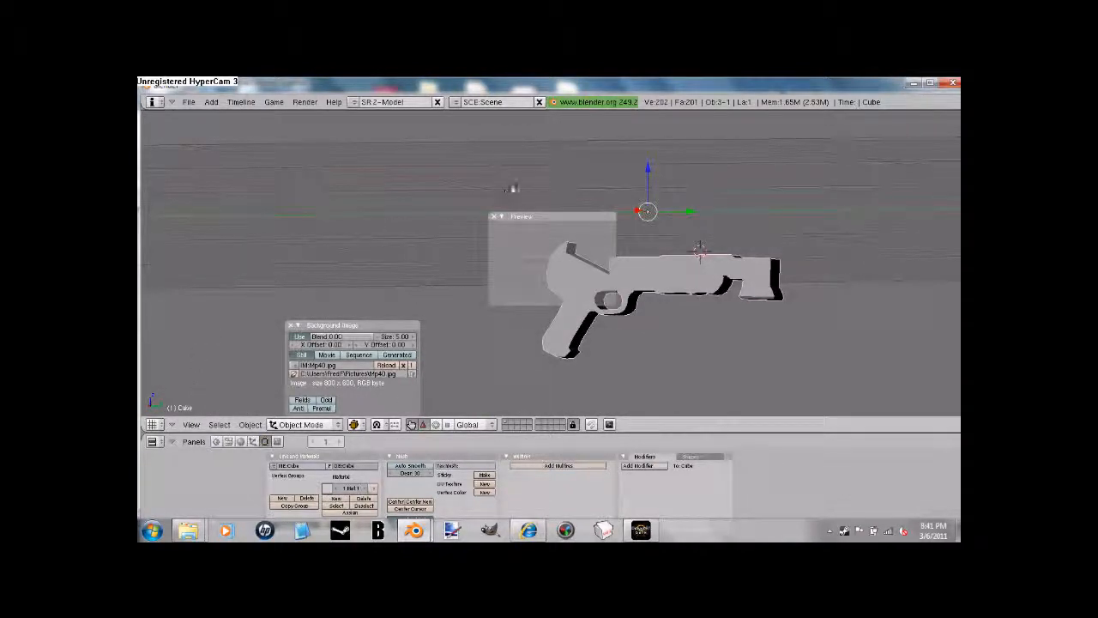
click(191, 425)
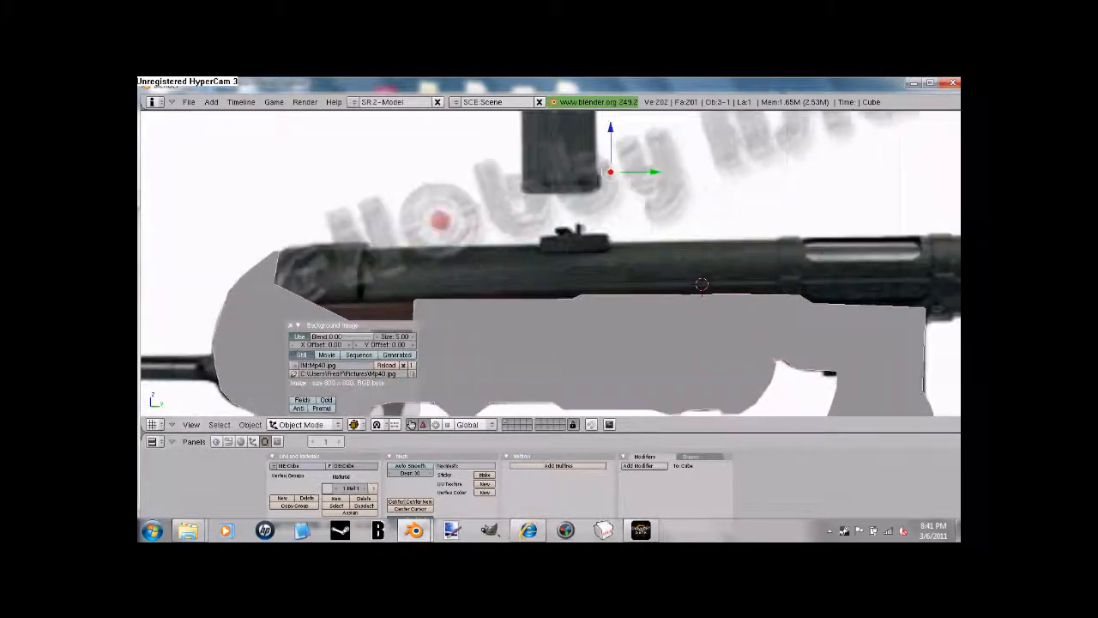
key(Tab)
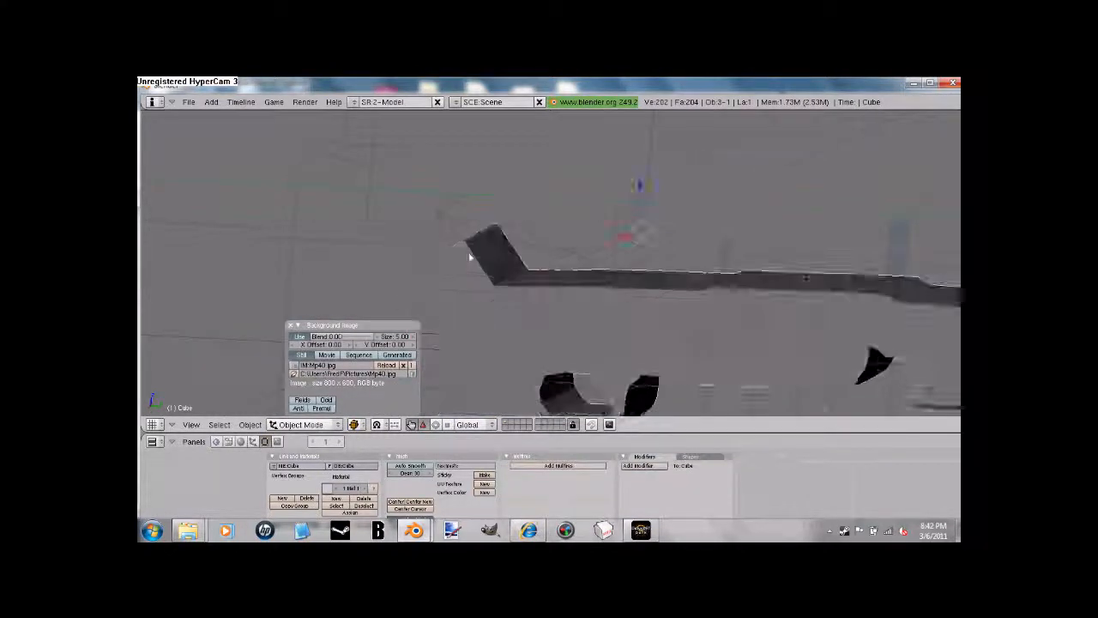
drag(601, 274, 502, 300)
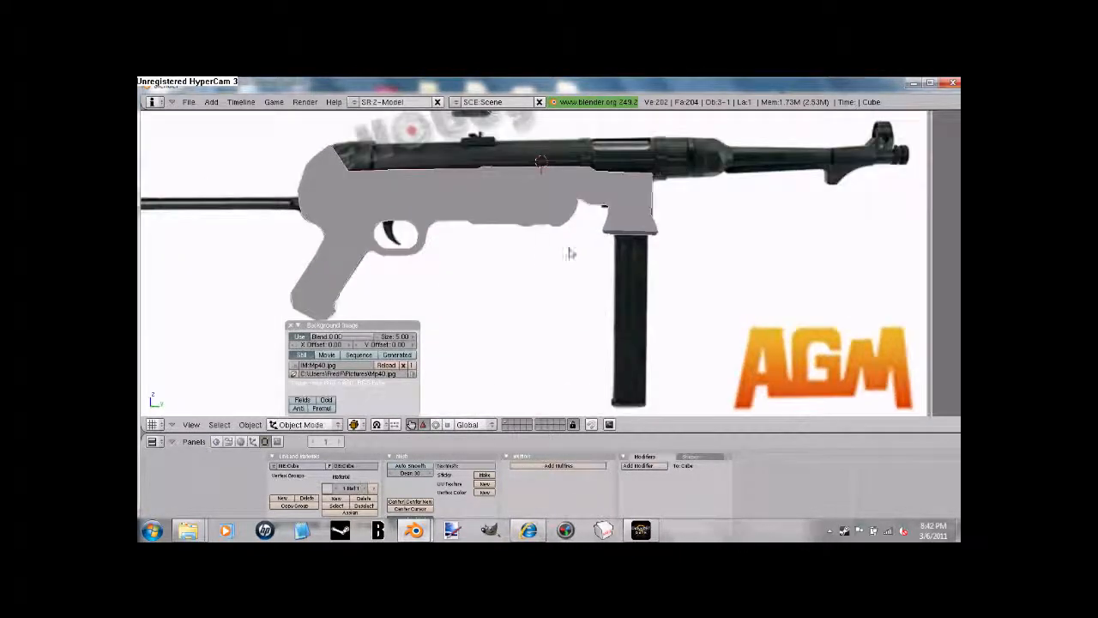
key(Tab)
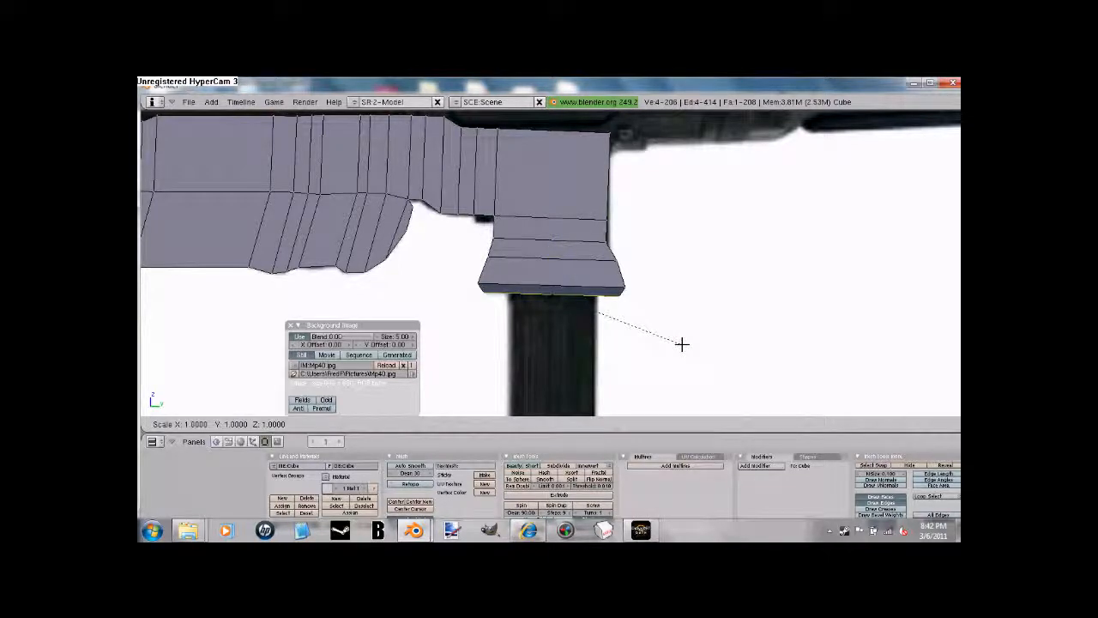
mouse_move(630, 331)
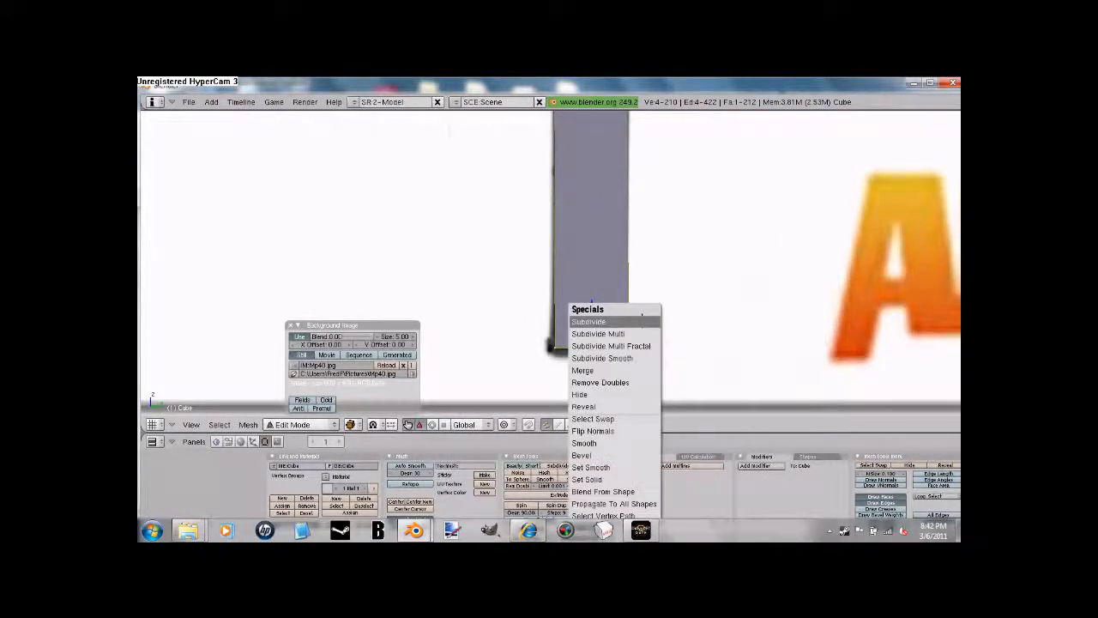
mouse_move(581, 455)
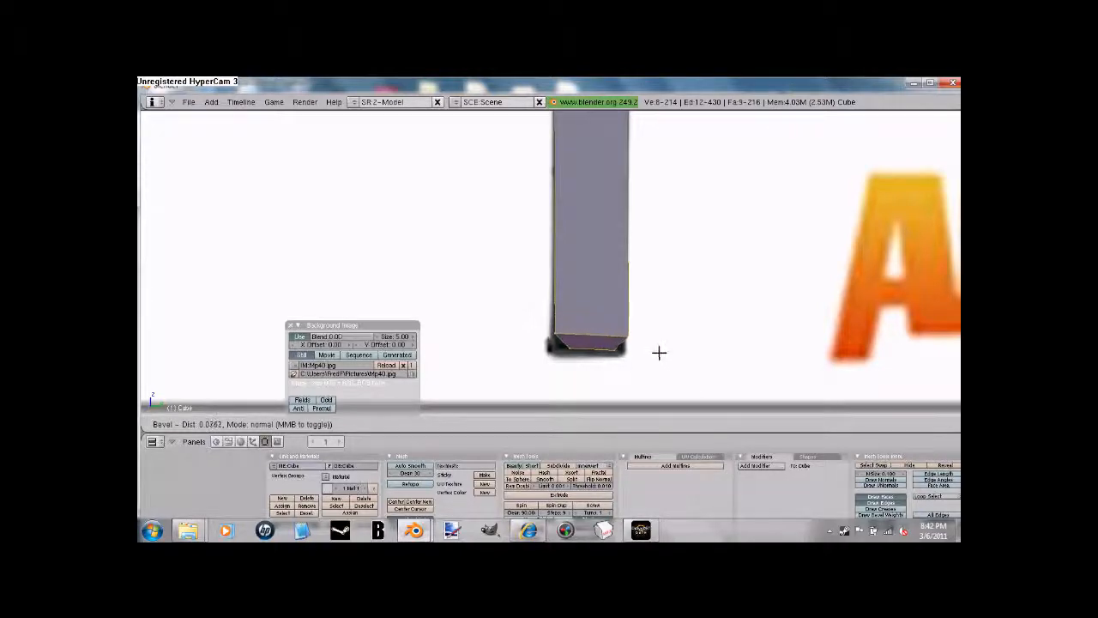
Confirm the bevel on the magazine's bottom edges and leave Edit Mode
key(Tab)
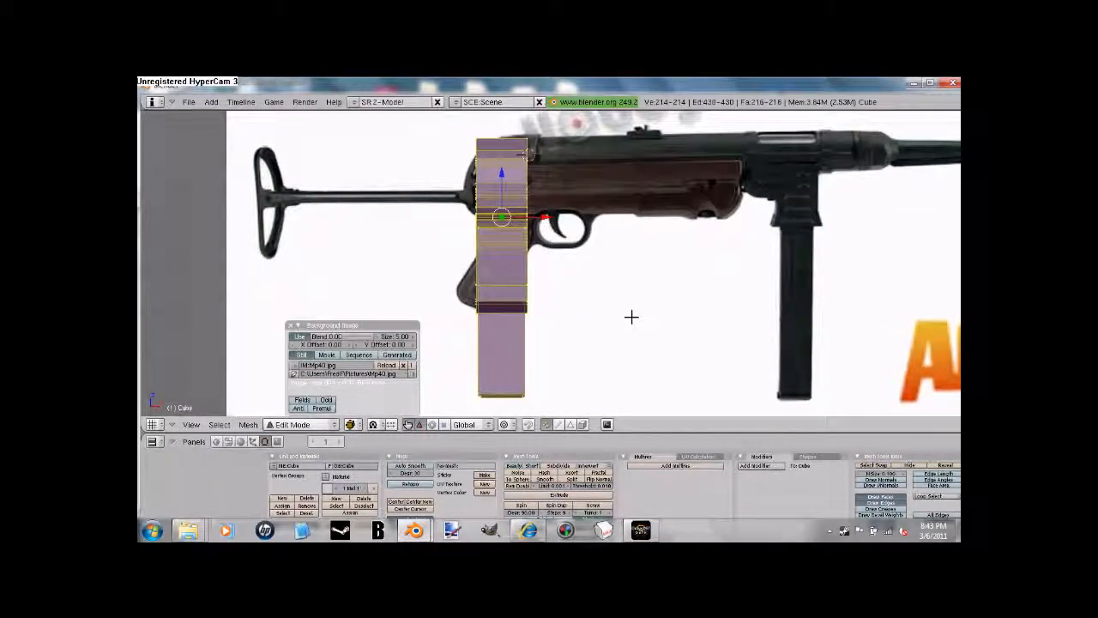
key(s)
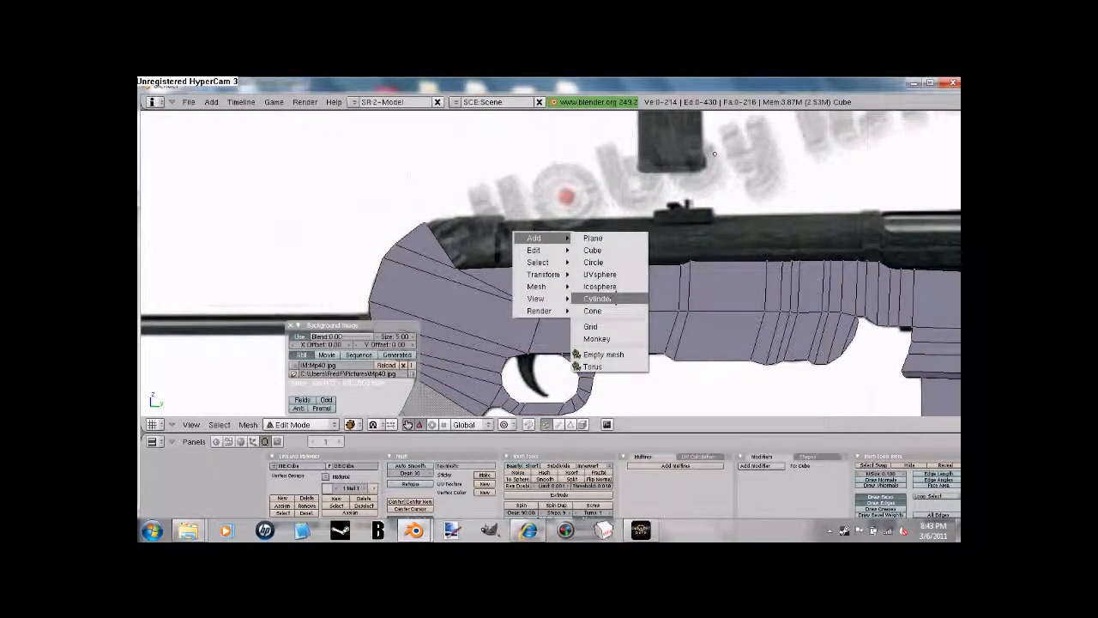
Add a cylinder mesh with 8 vertices to serve as the barrel
click(599, 298)
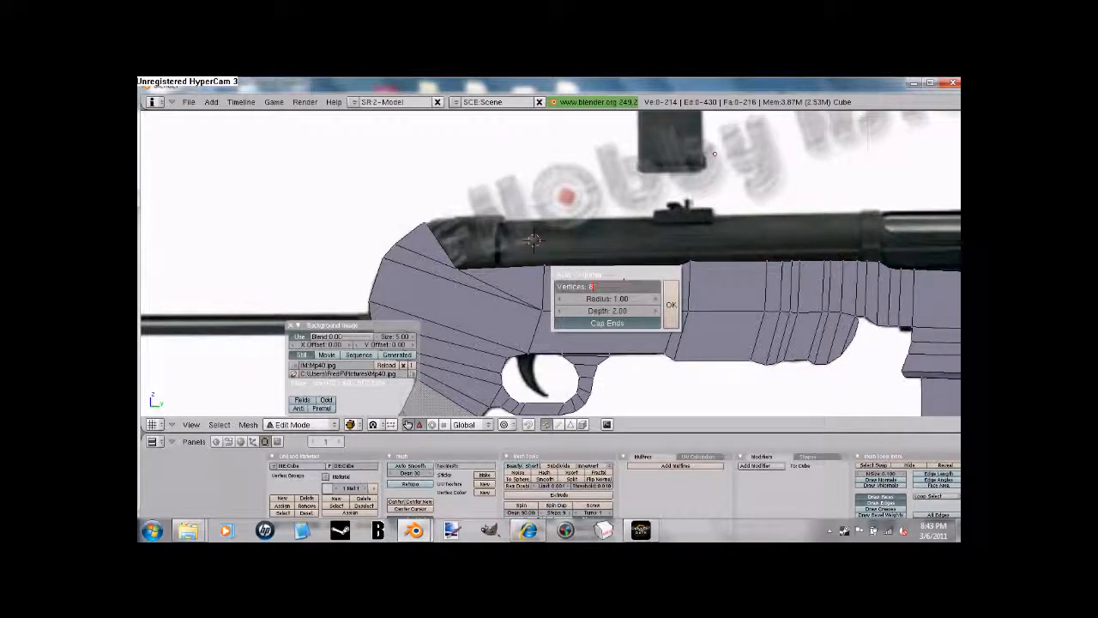
click(671, 305)
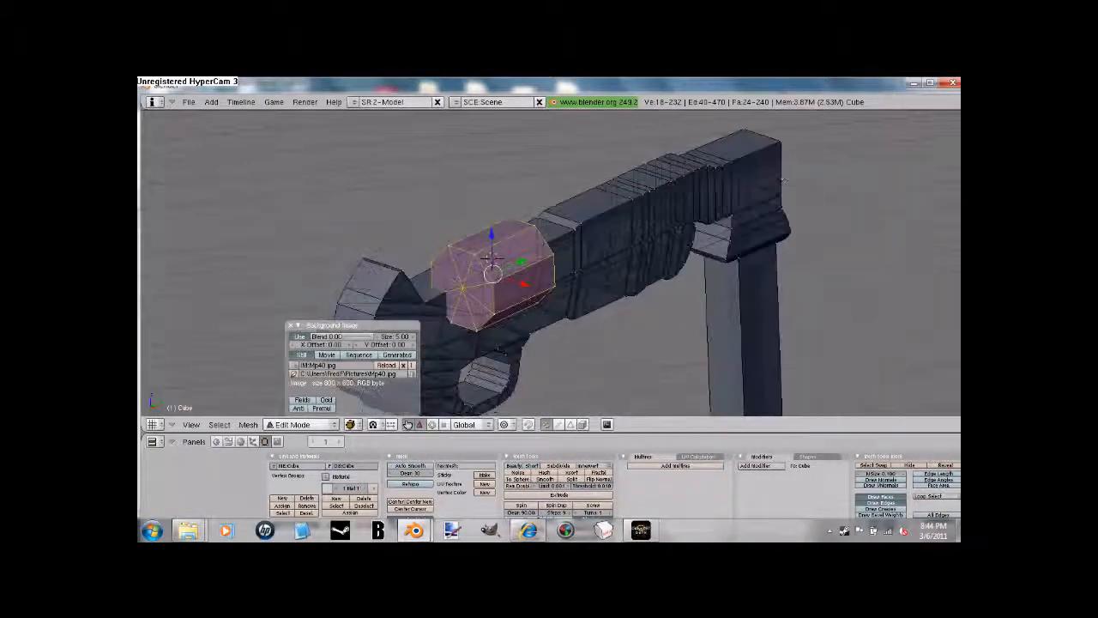
Switch to the side view, shrink the cylinder to barrel thickness and move it onto the receiver
click(190, 423)
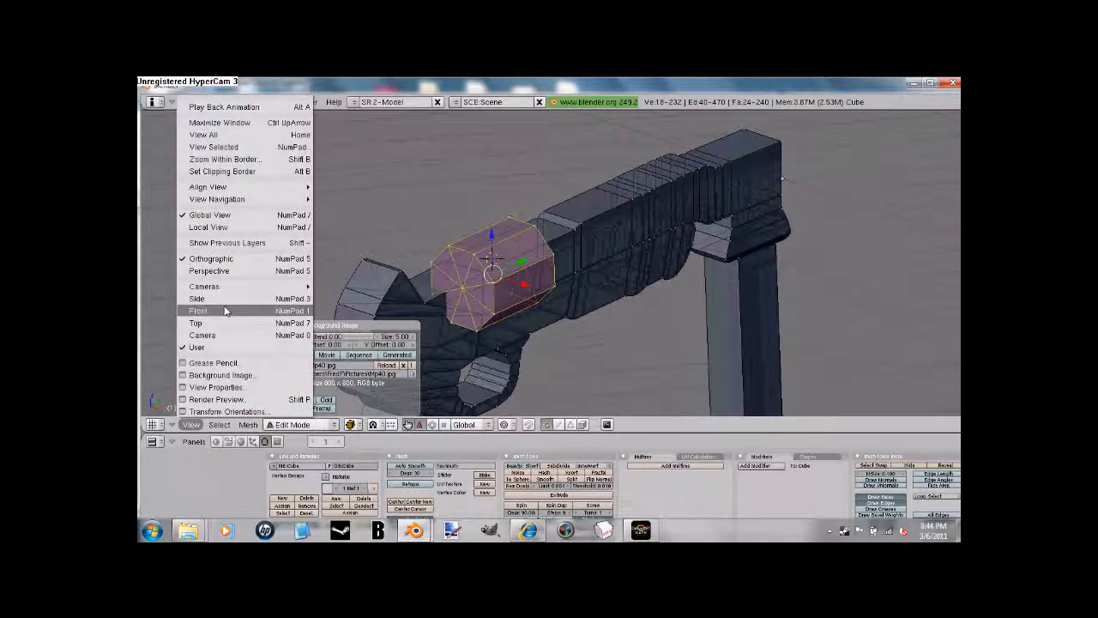
click(198, 311)
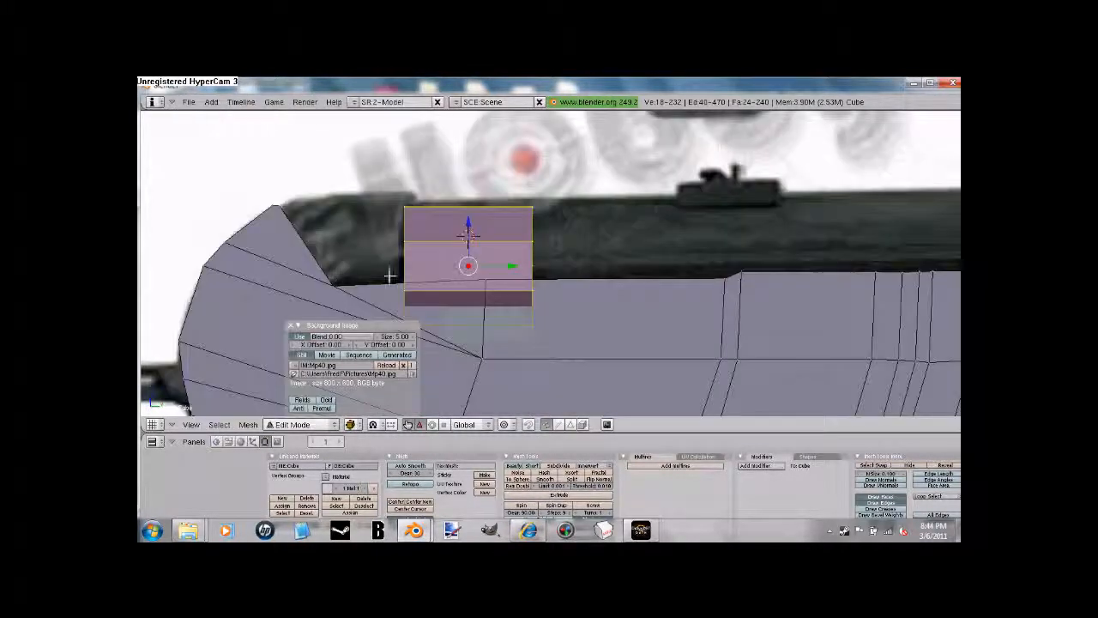
drag(468, 266, 510, 258)
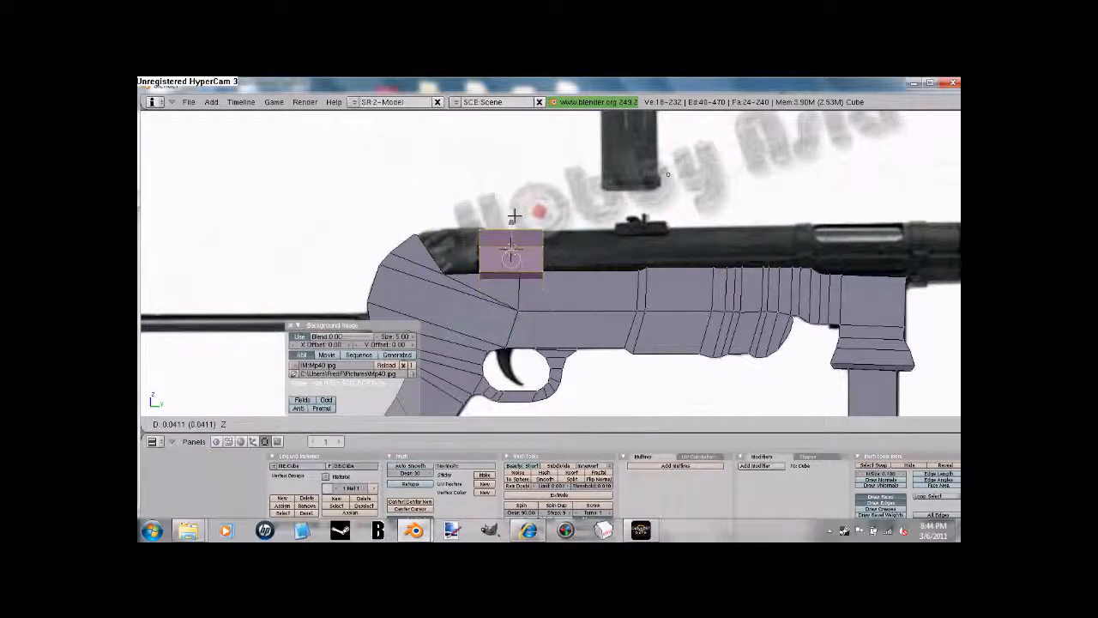
drag(511, 257, 442, 253)
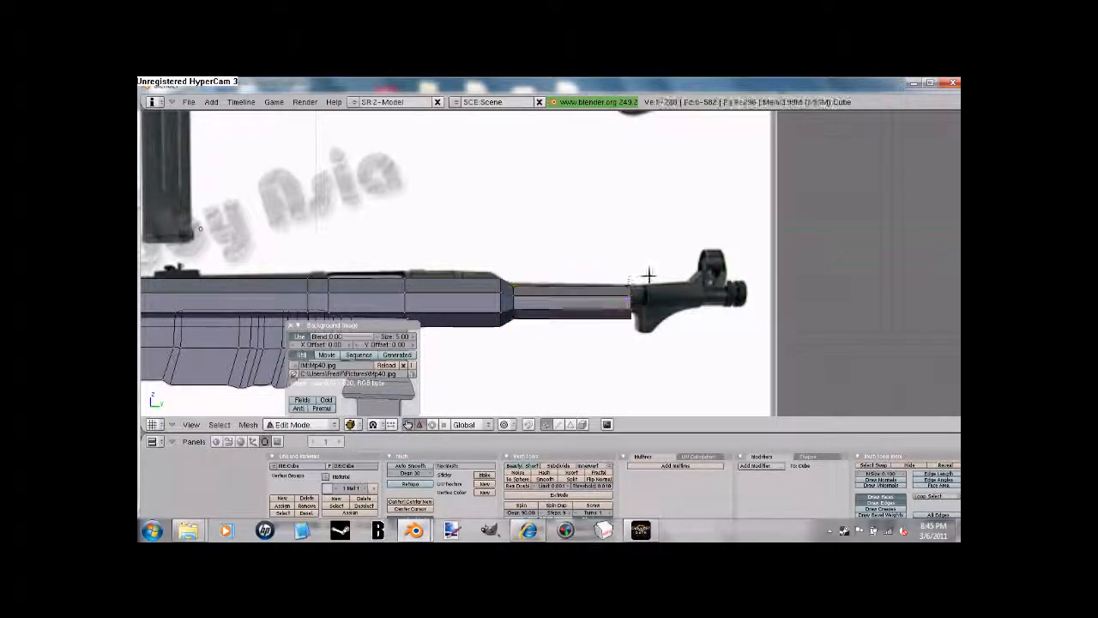
Extrude the barrel's front face as a region forward toward the reference muzzle
click(631, 302)
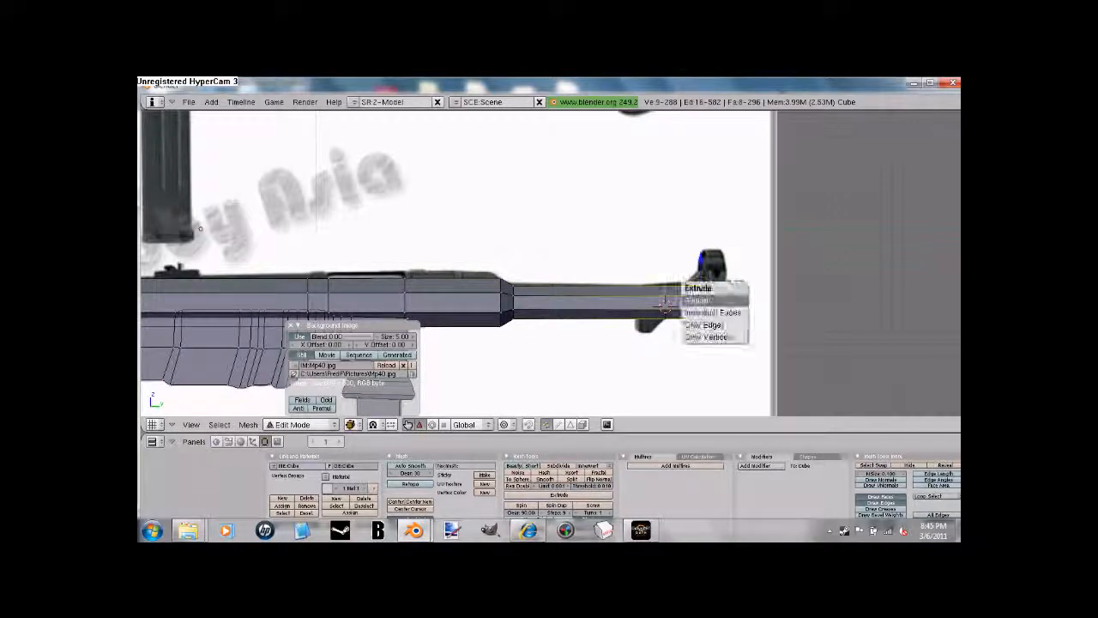
click(699, 300)
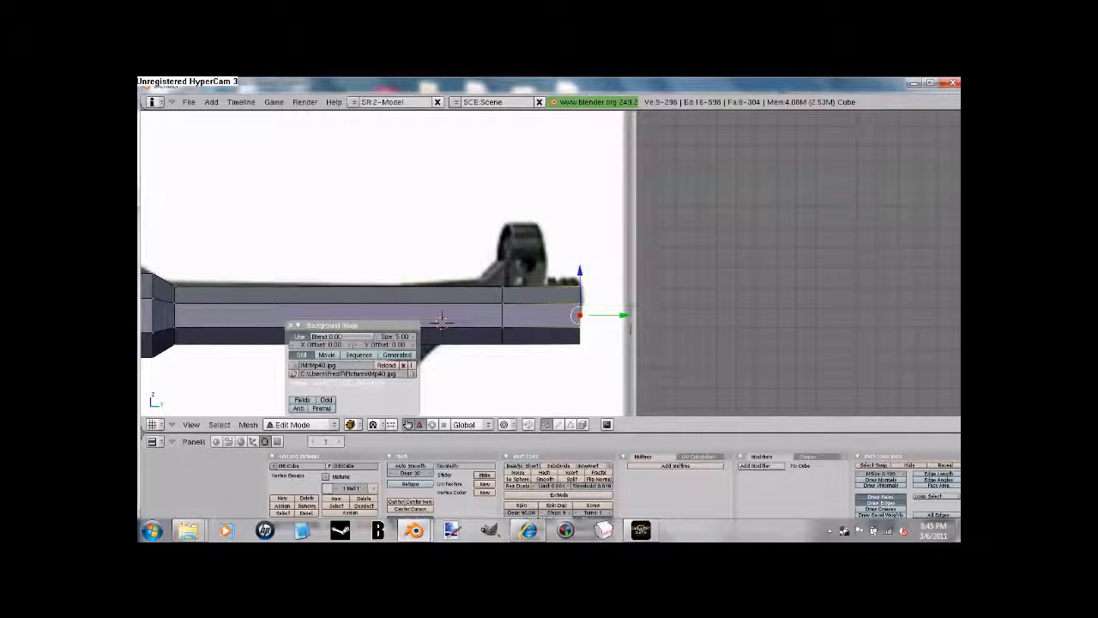
drag(579, 315, 549, 315)
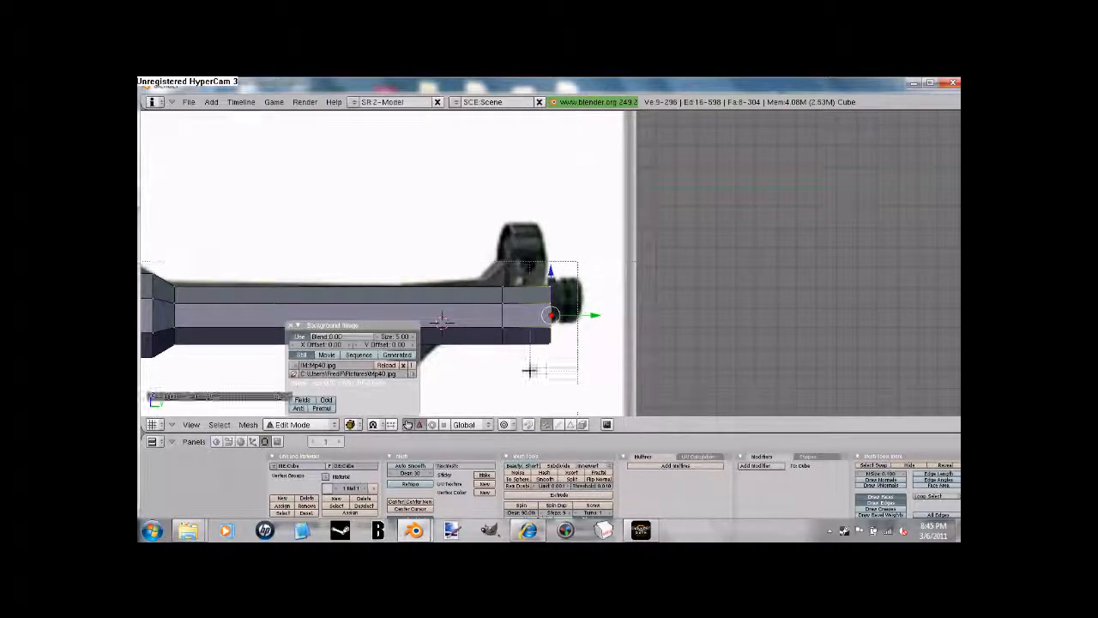